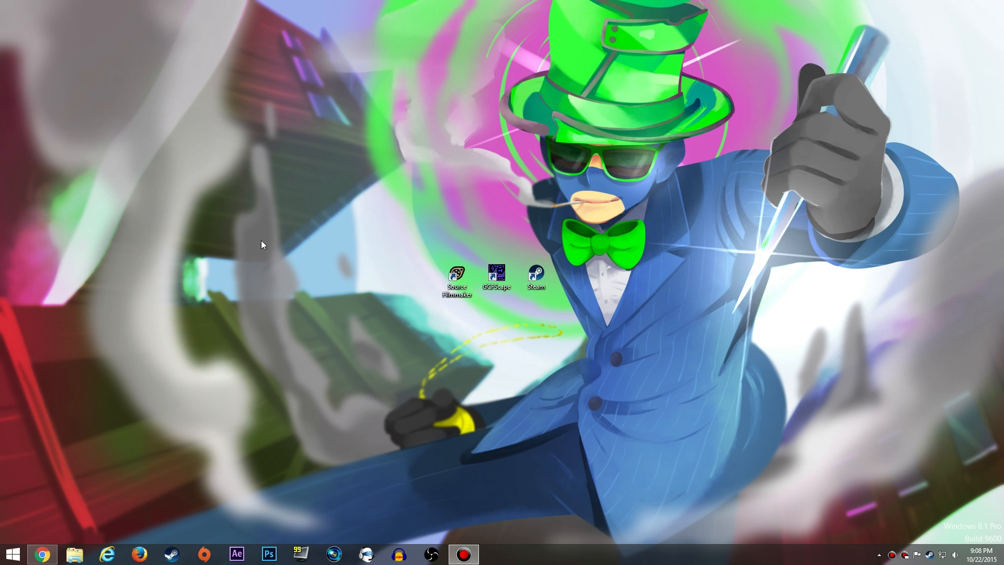
mouse_move(562, 144)
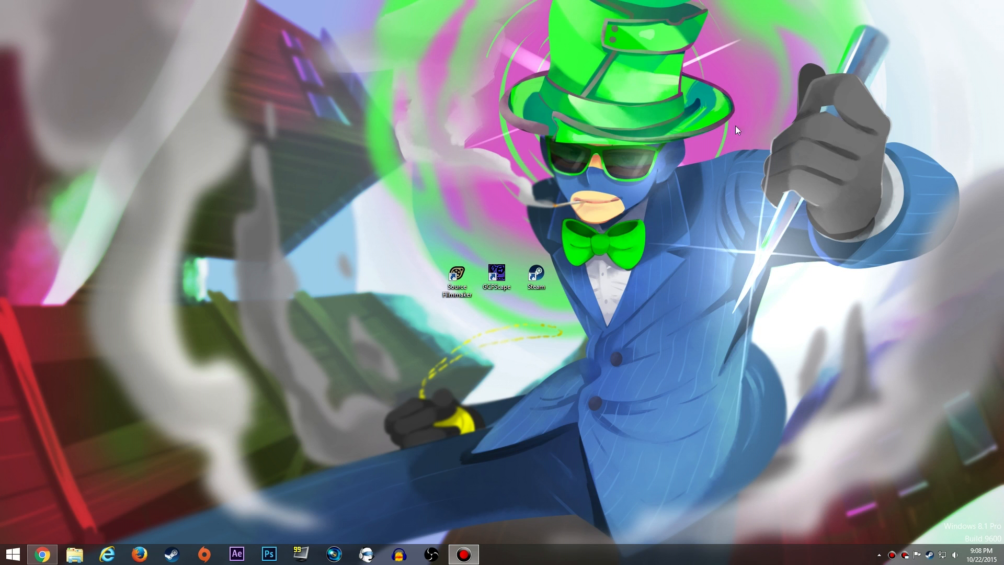
mouse_move(686, 192)
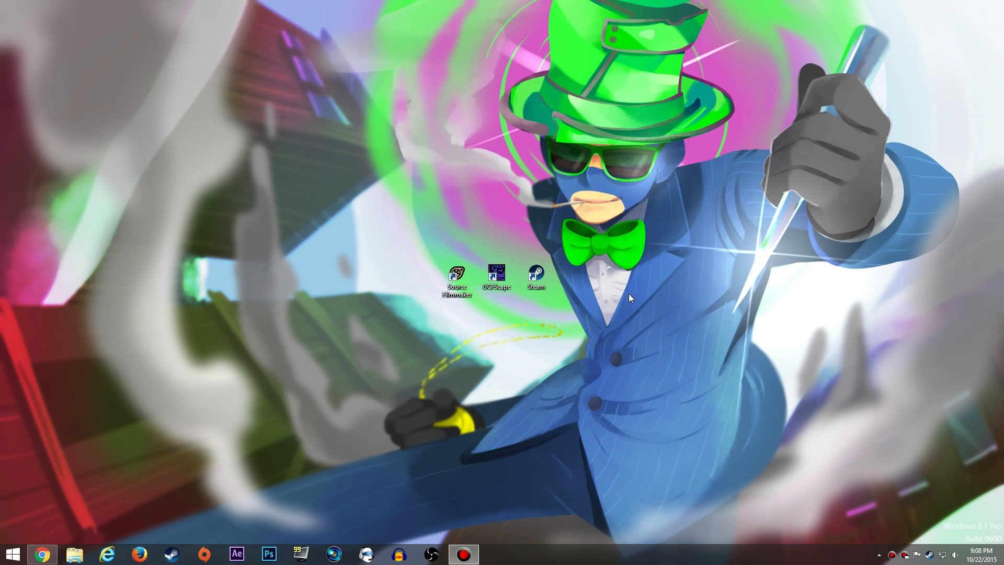
mouse_move(624, 301)
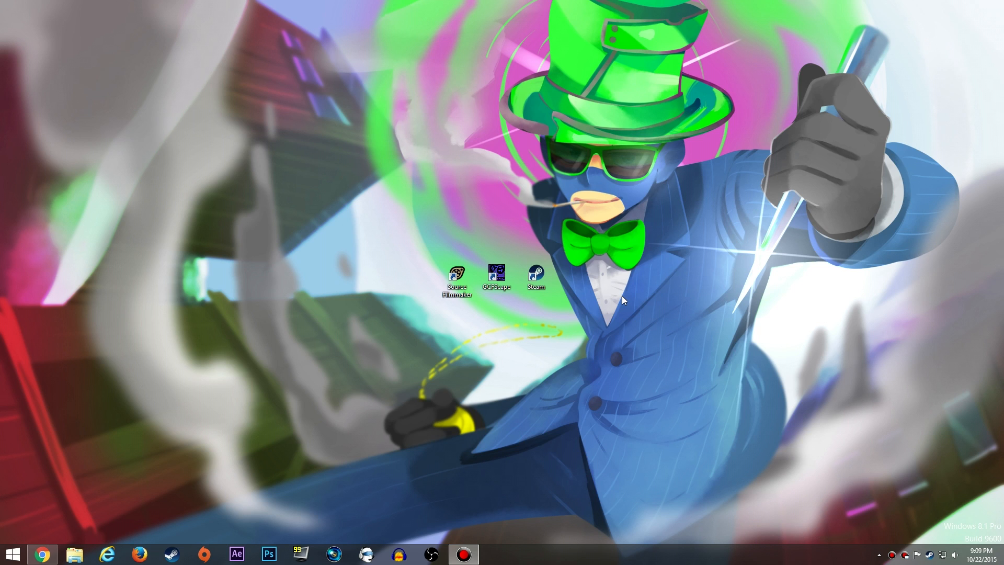
mouse_move(571, 328)
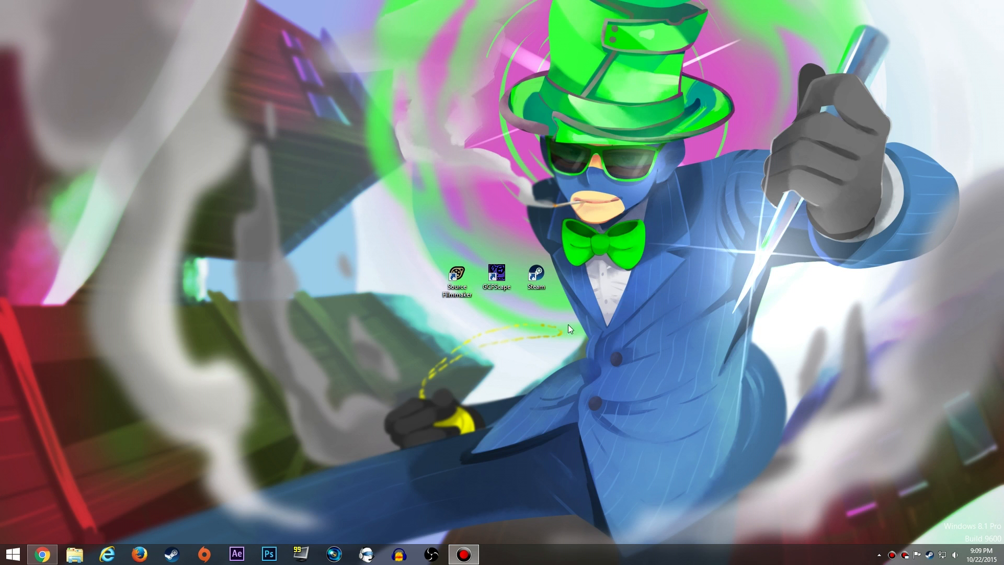
Step: Launch GCFScape from the desktop shortcut and start a second window from the taskbar
click(497, 274)
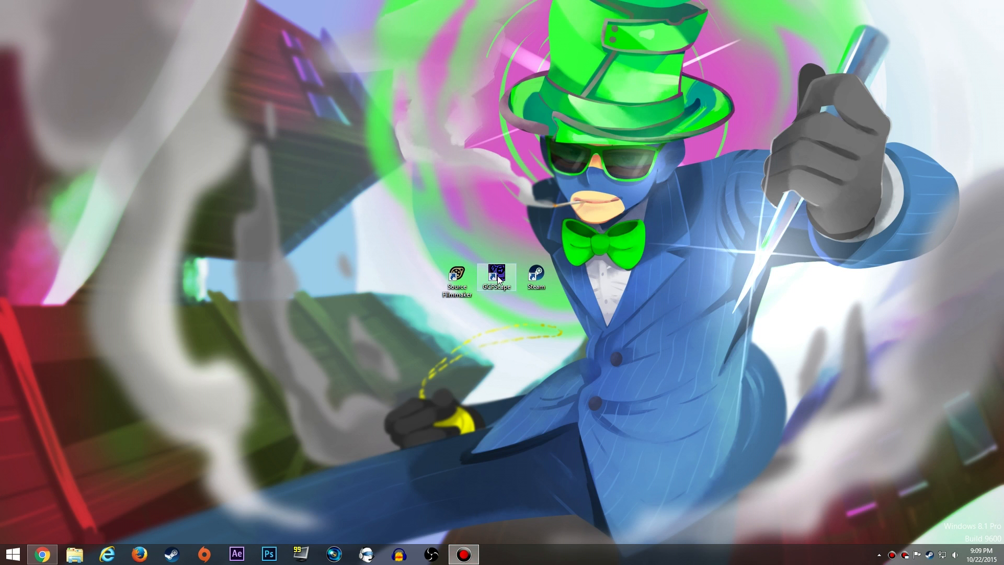
double_click(498, 275)
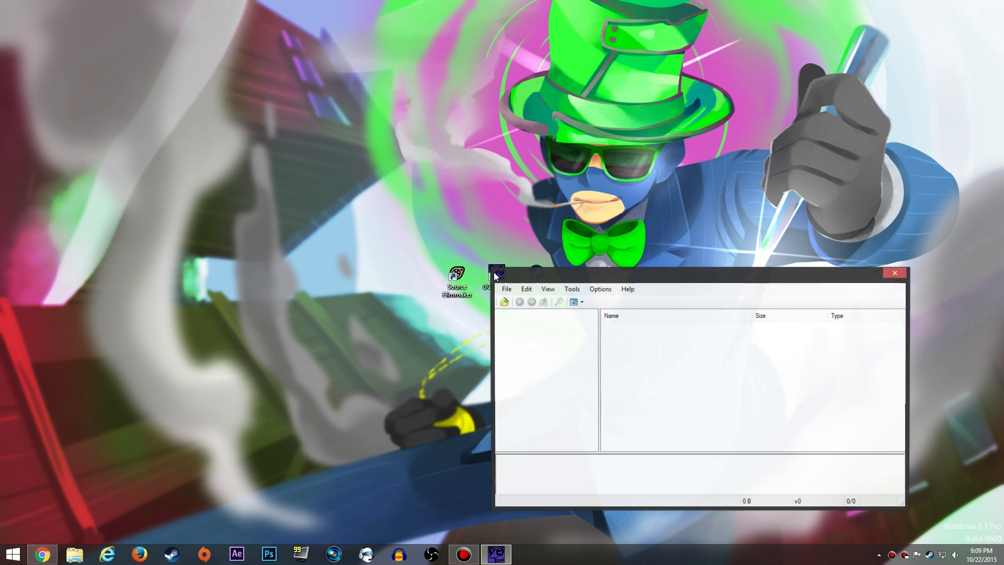
right_click(496, 554)
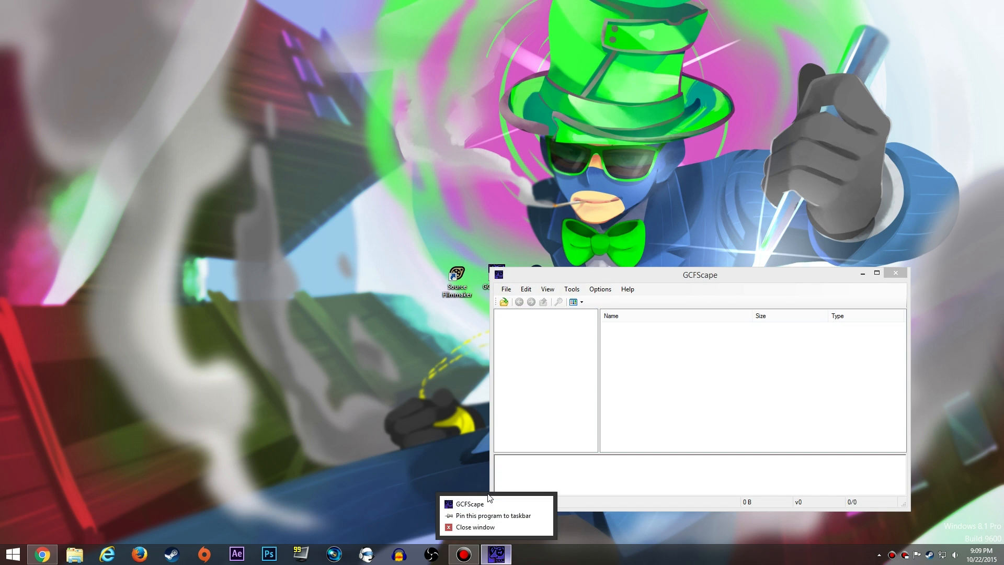
click(472, 503)
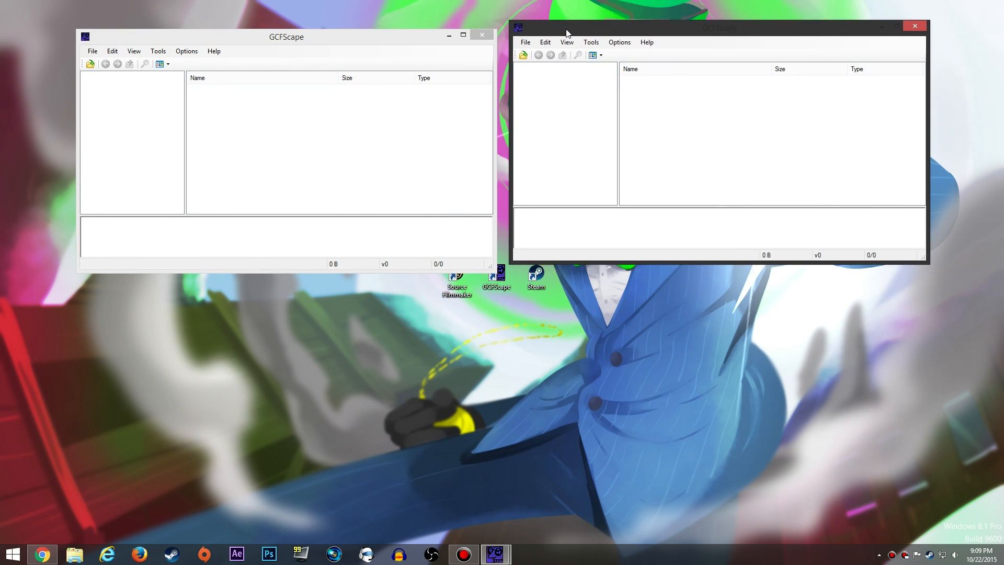
Step: Start third and fourth GCFScape windows, arranging them into a two-by-two grid
right_click(496, 555)
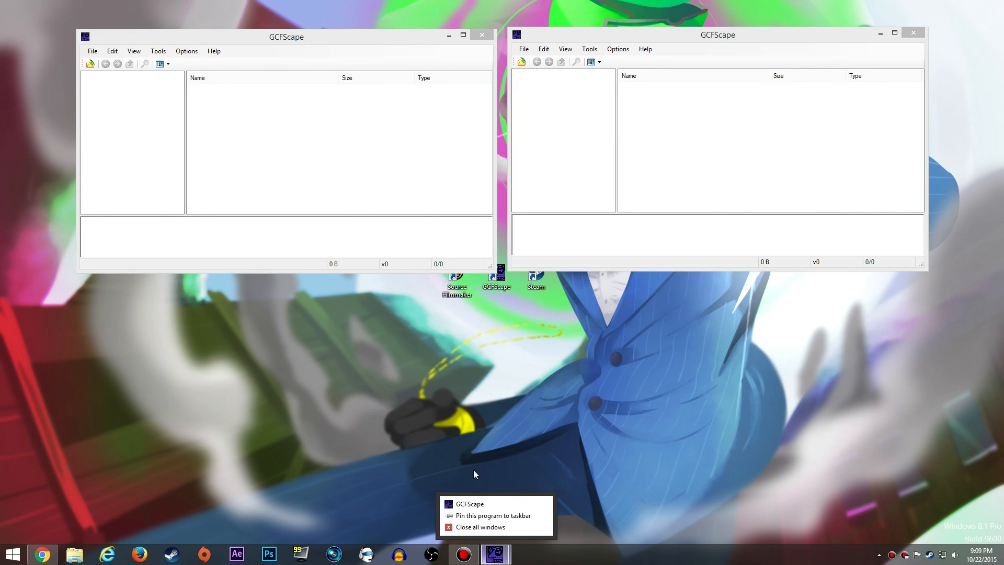
click(474, 503)
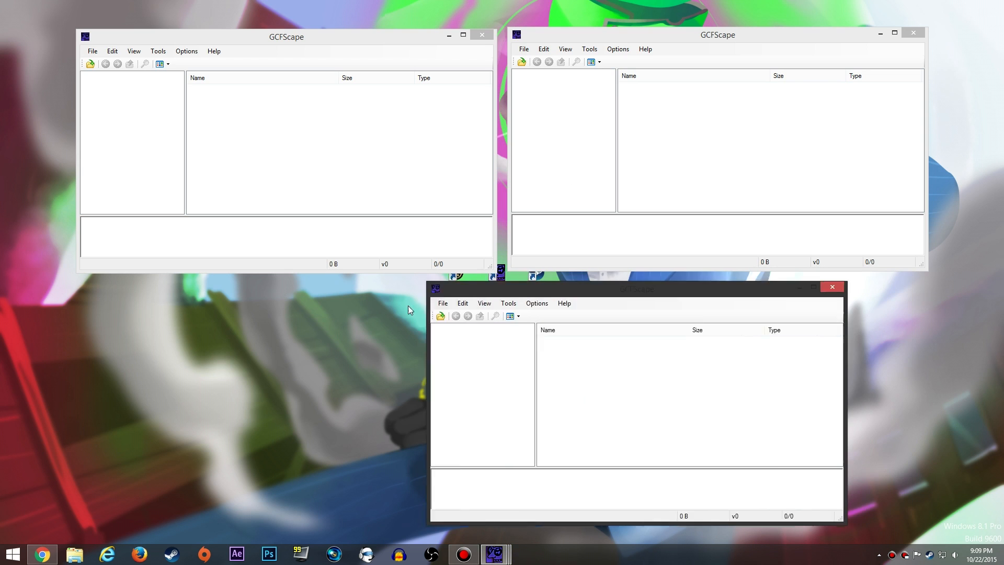
drag(636, 289, 296, 289)
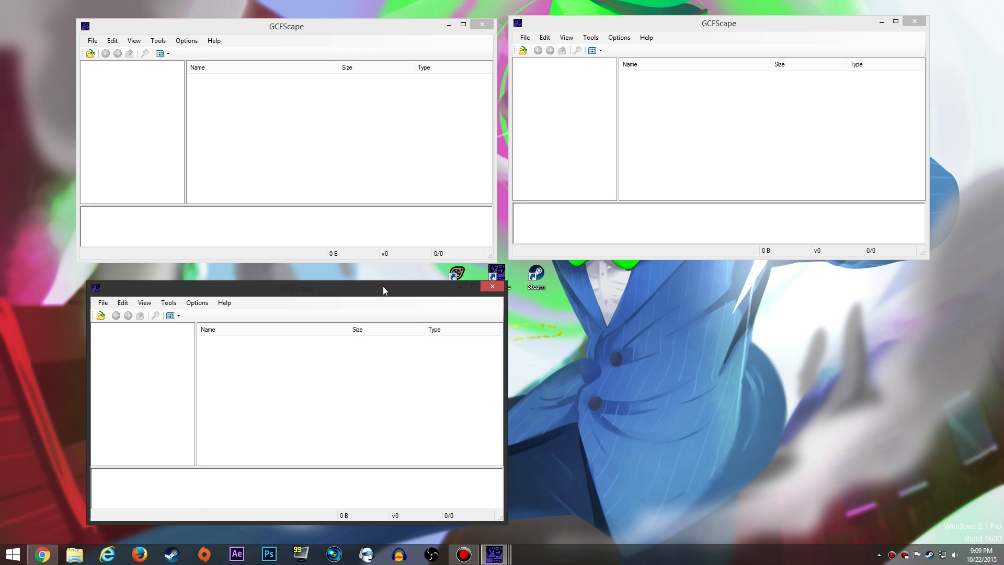
right_click(493, 556)
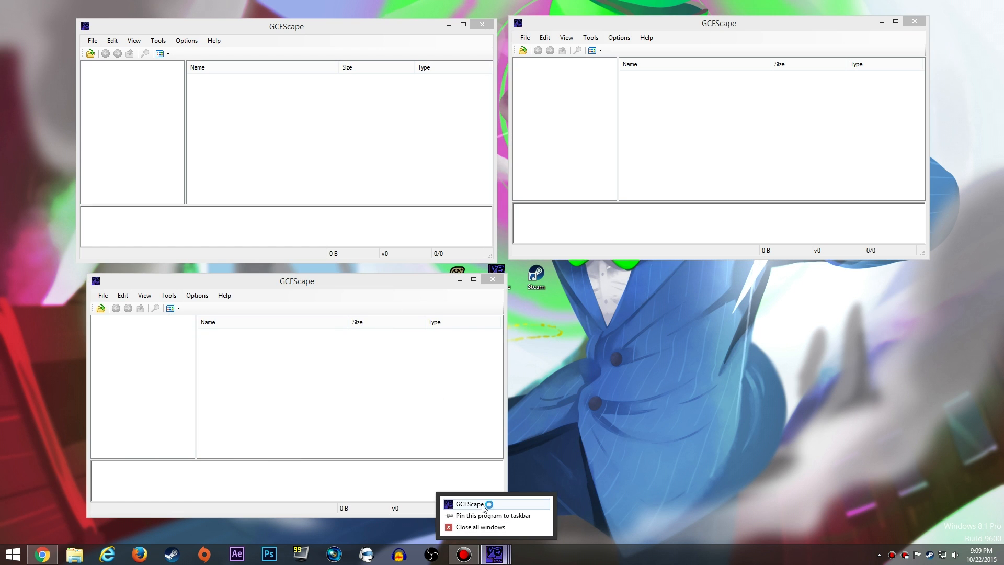
click(470, 504)
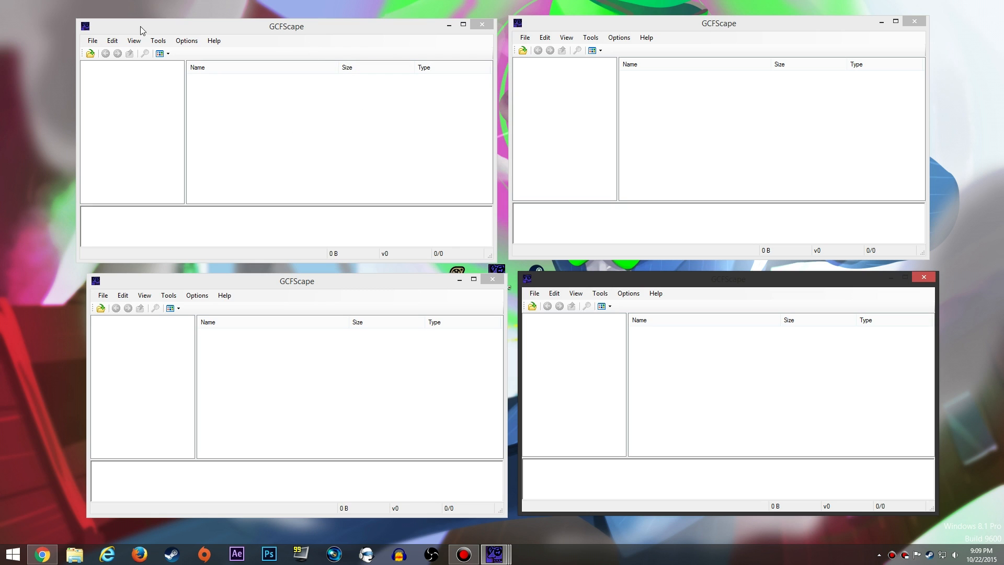
mouse_move(134, 25)
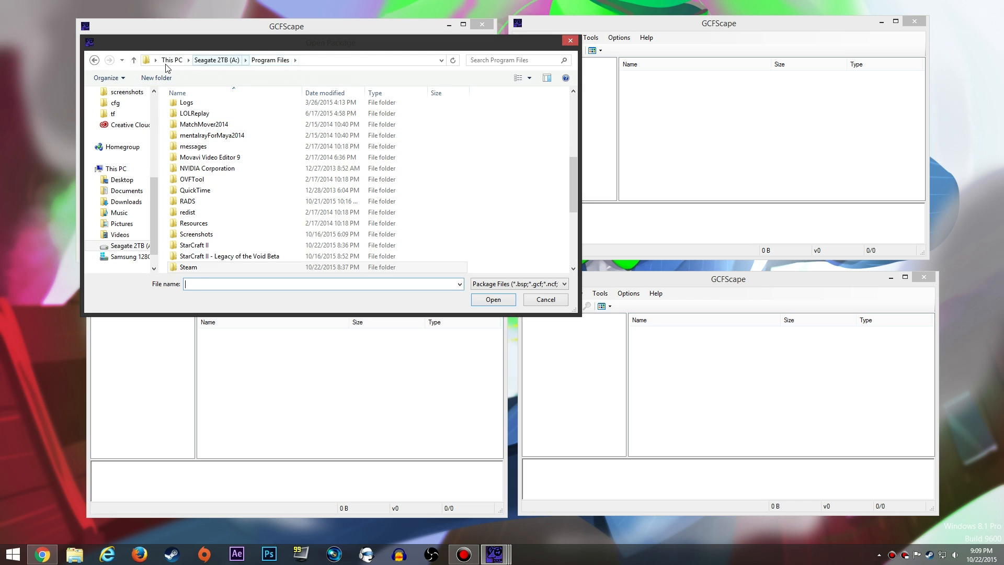
Step: Browse the Open dialog into Steam > SteamApps toward the Team Fortress 2 folder
click(208, 157)
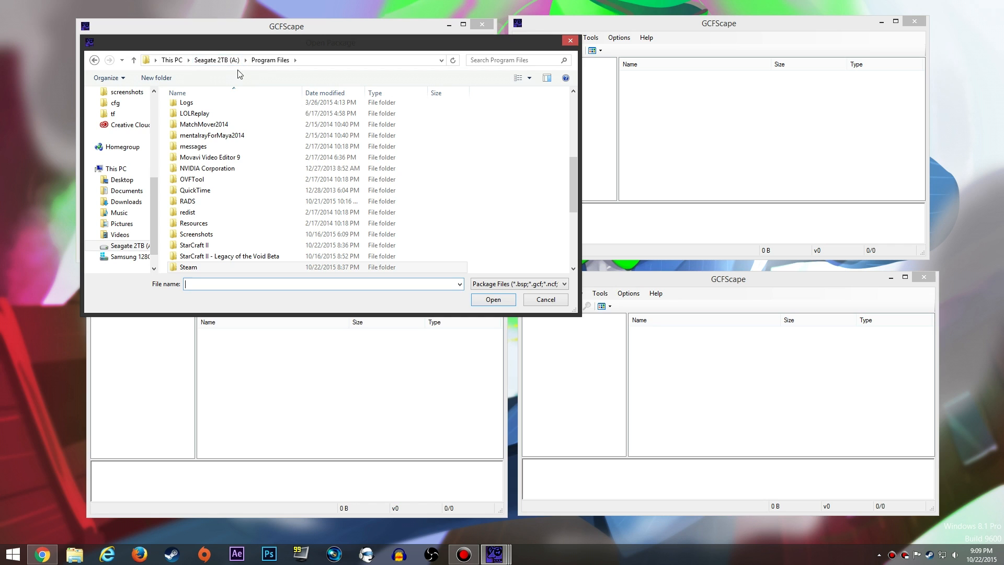
click(188, 268)
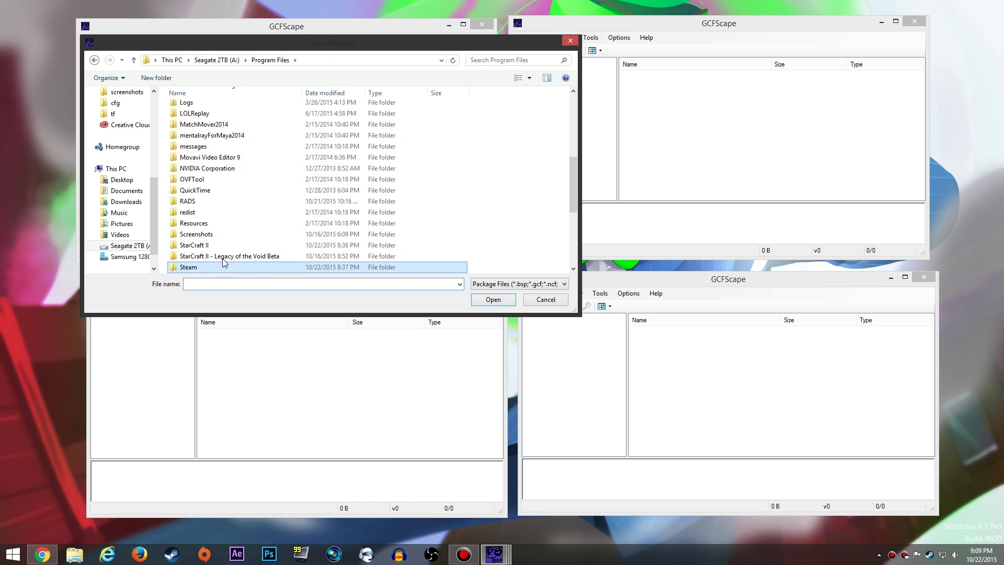
mouse_move(214, 270)
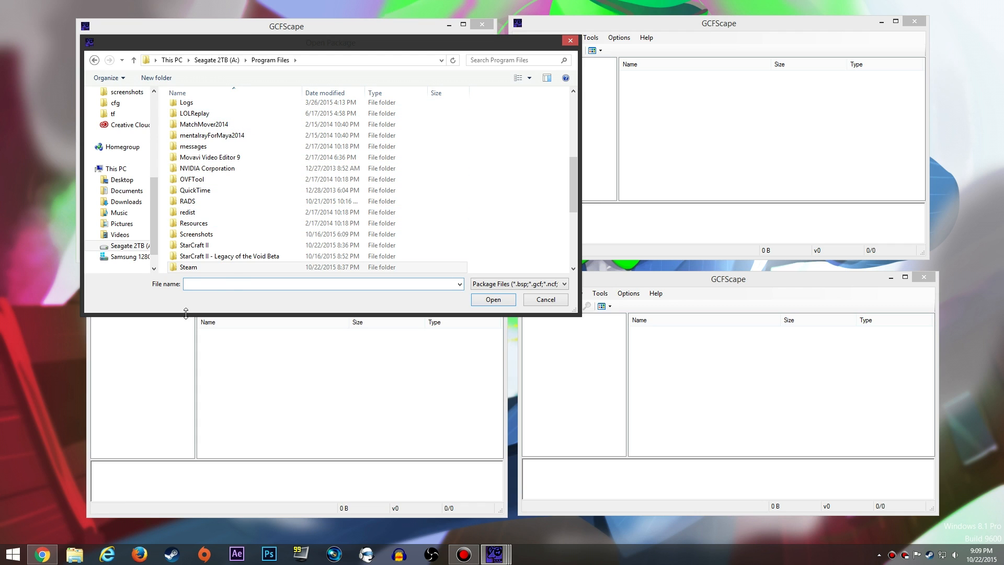
click(210, 135)
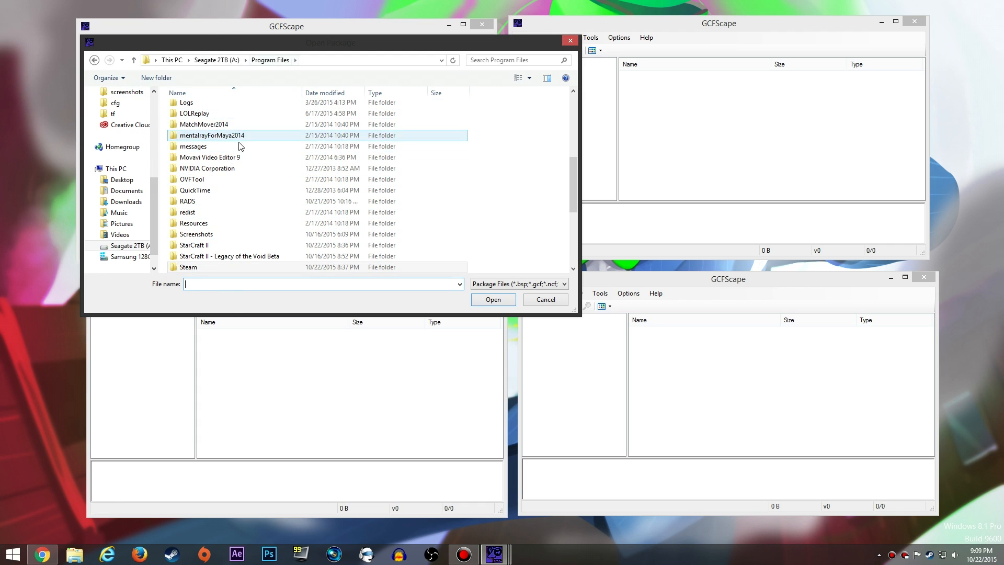
click(188, 268)
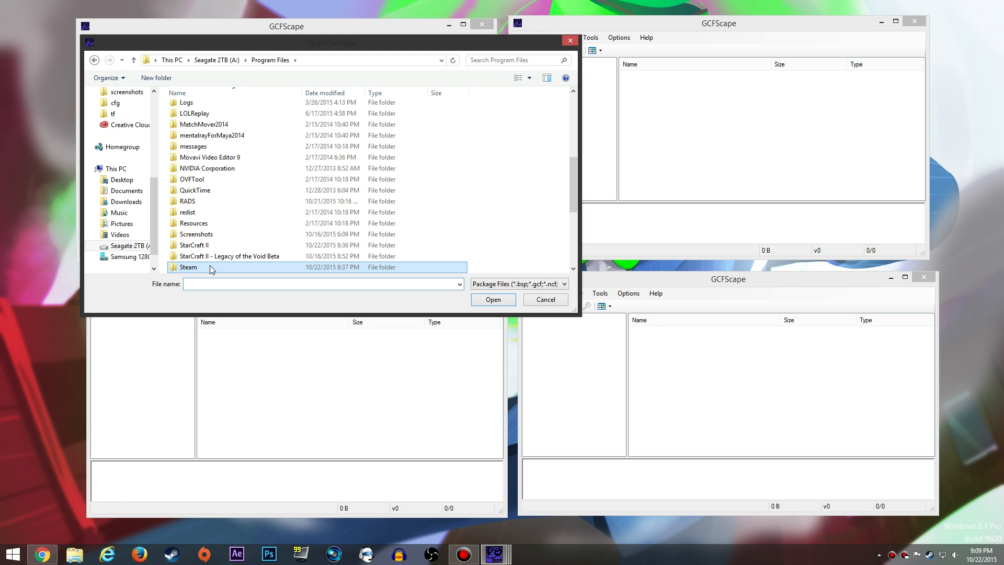
double_click(190, 268)
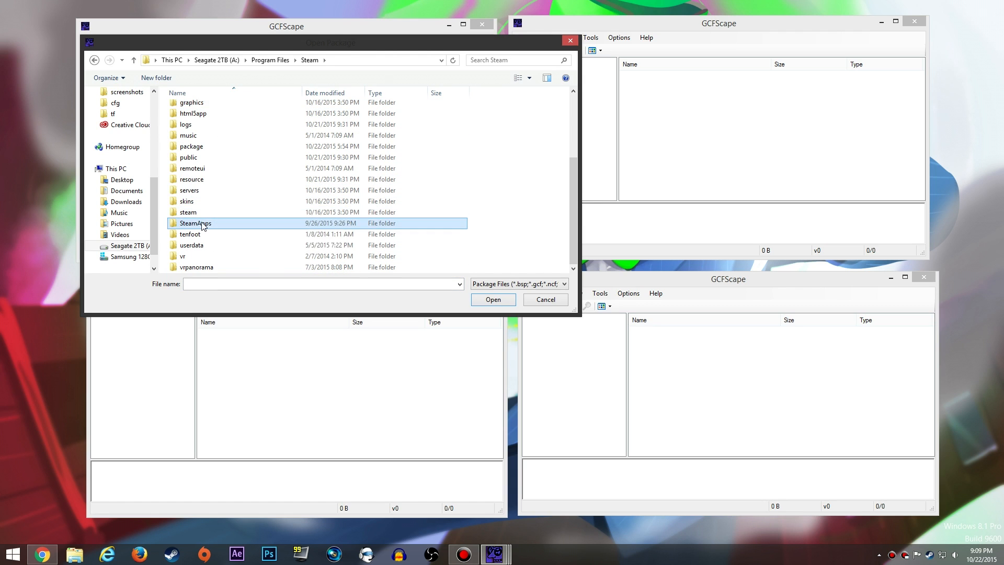
double_click(194, 223)
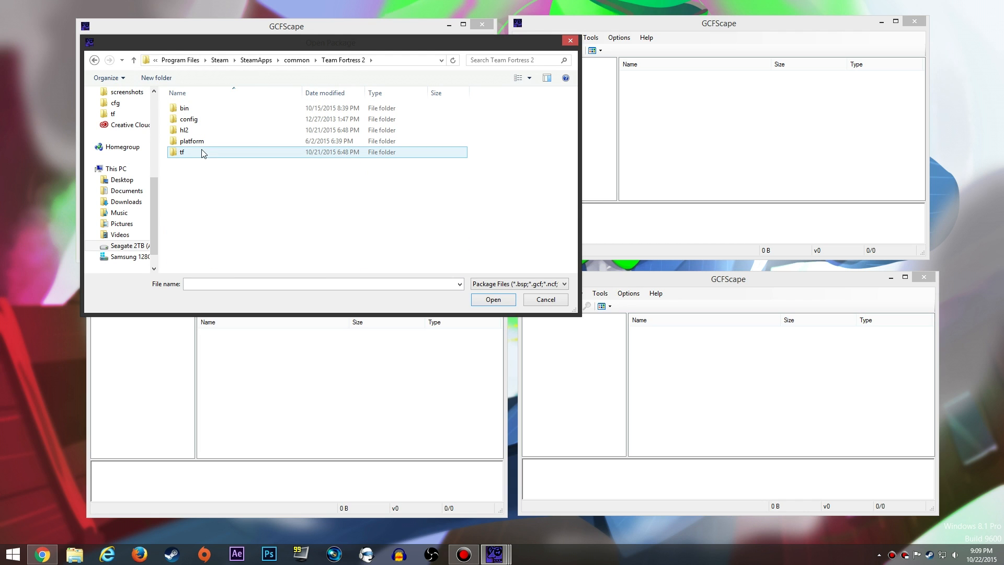
Step: Load tf2_misc_dir.vpk from the tf folder into the first GCFScape window
double_click(182, 153)
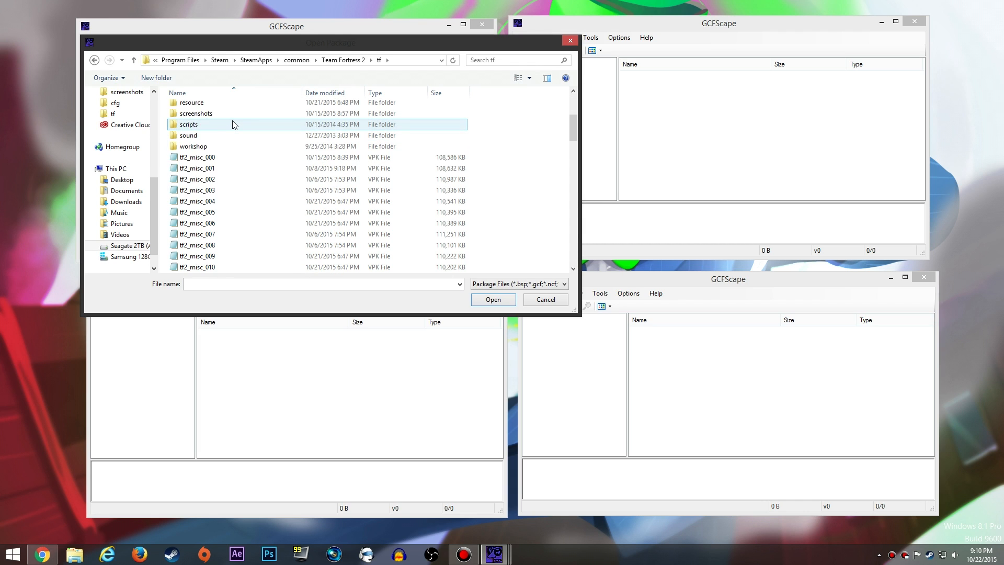
click(197, 178)
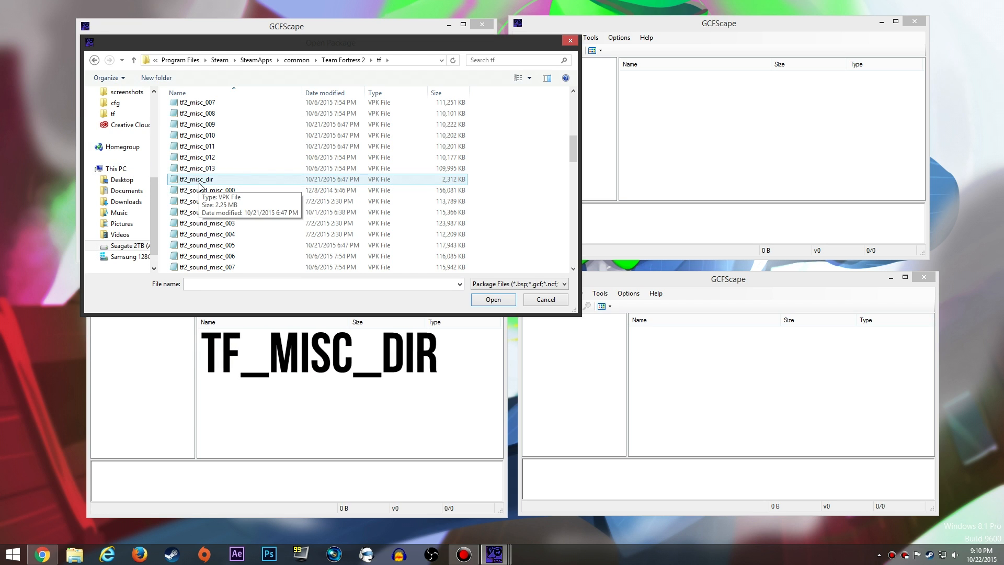
click(494, 299)
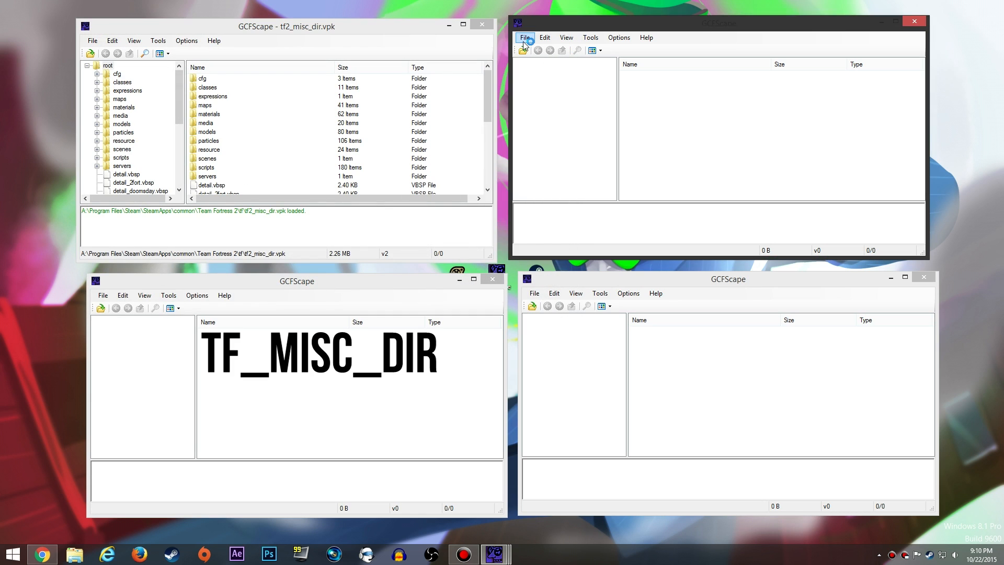
Step: Load tf2_sound_misc_dir into the second GCFScape window via File > Open
click(525, 37)
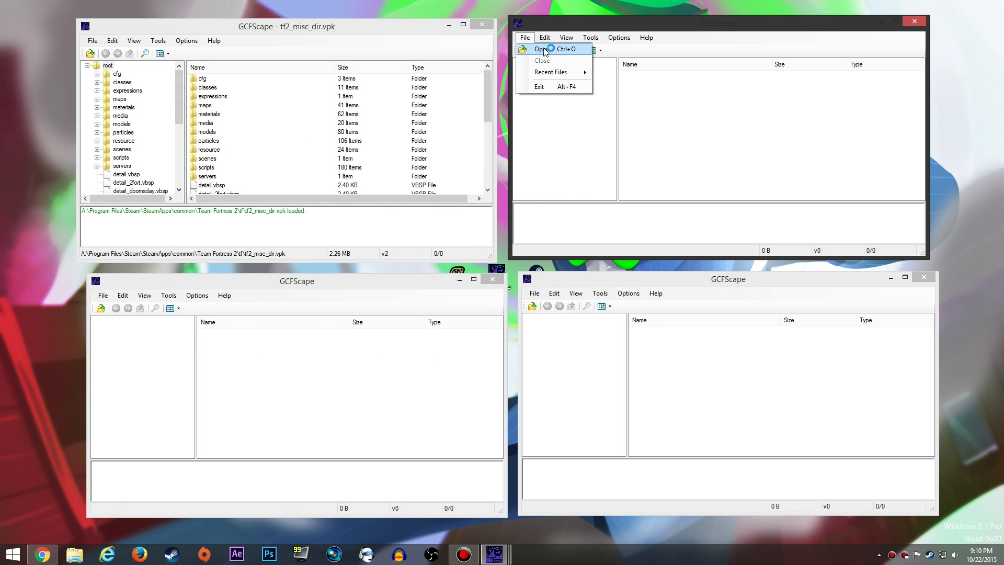
click(539, 48)
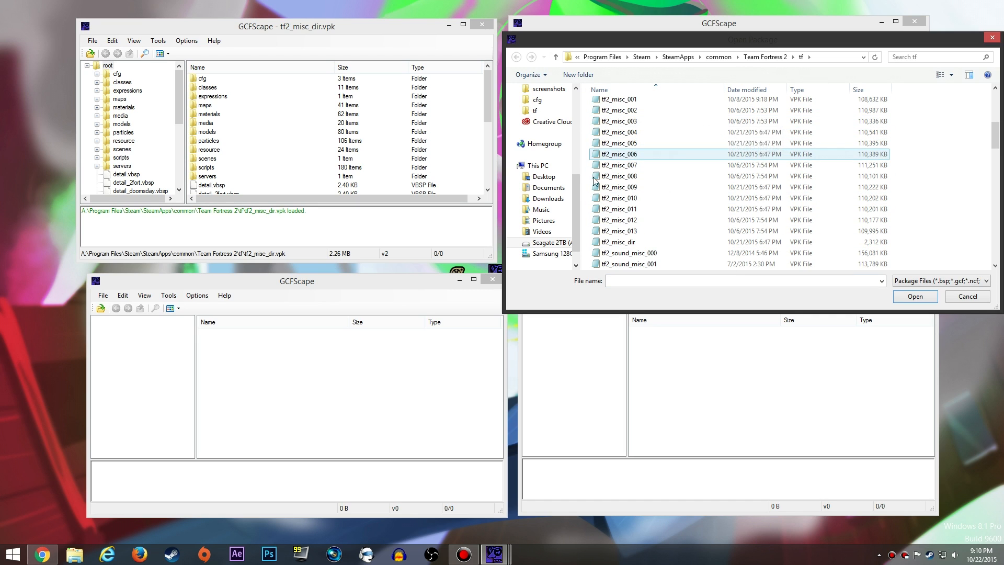
click(619, 220)
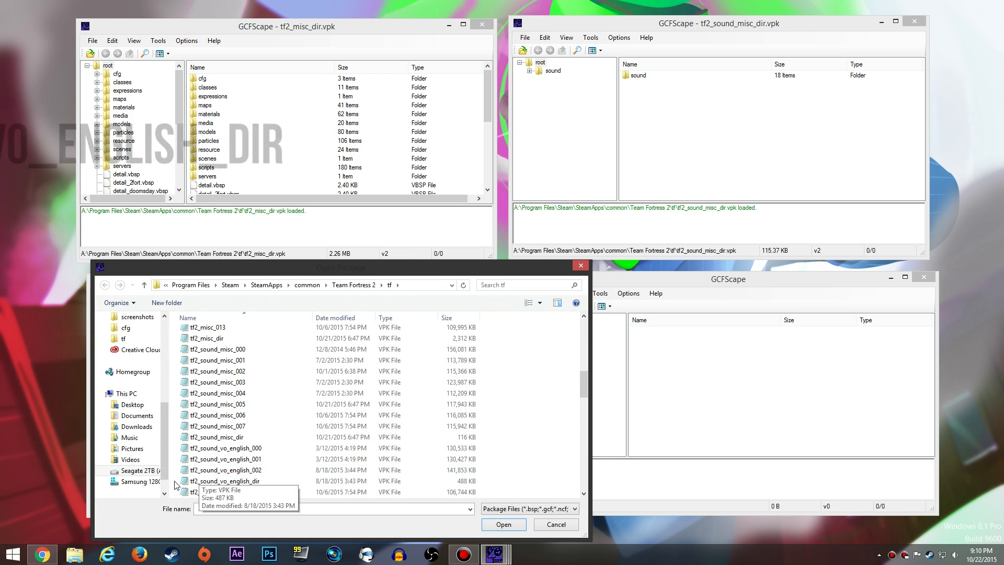
Step: Load tf2_sound_vo_english_dir and tf2_textures_dir into the remaining two windows
click(226, 480)
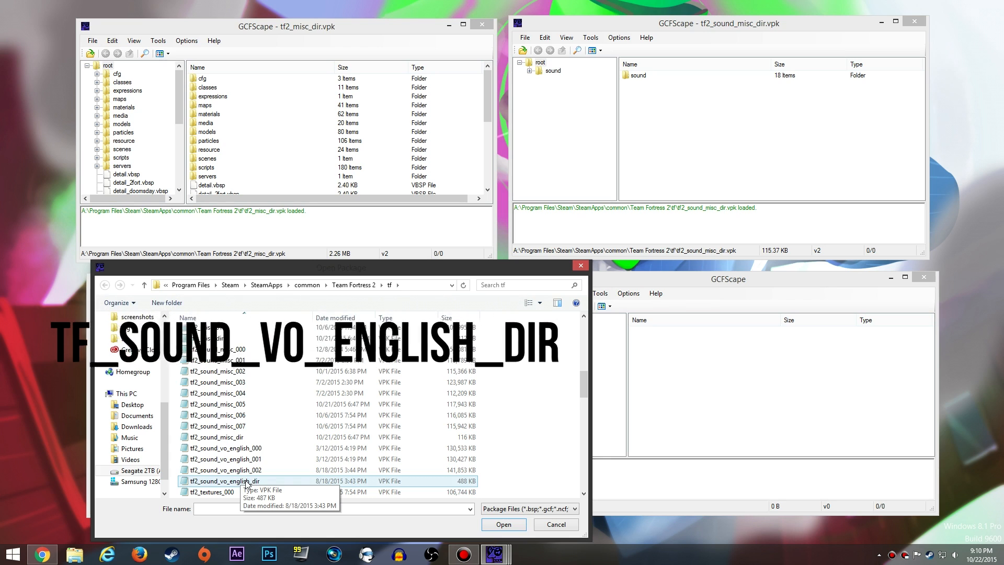
click(503, 524)
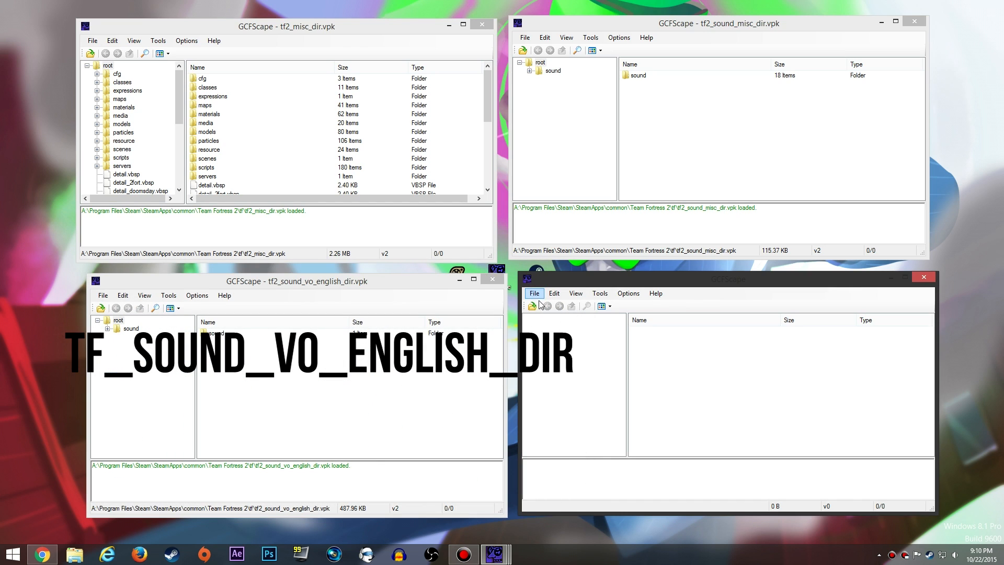
click(532, 307)
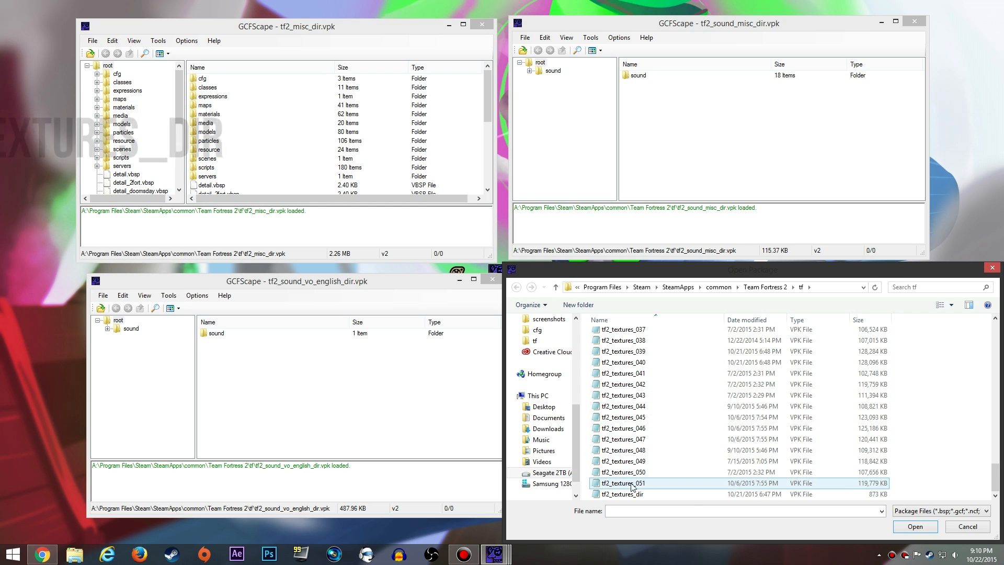
click(915, 526)
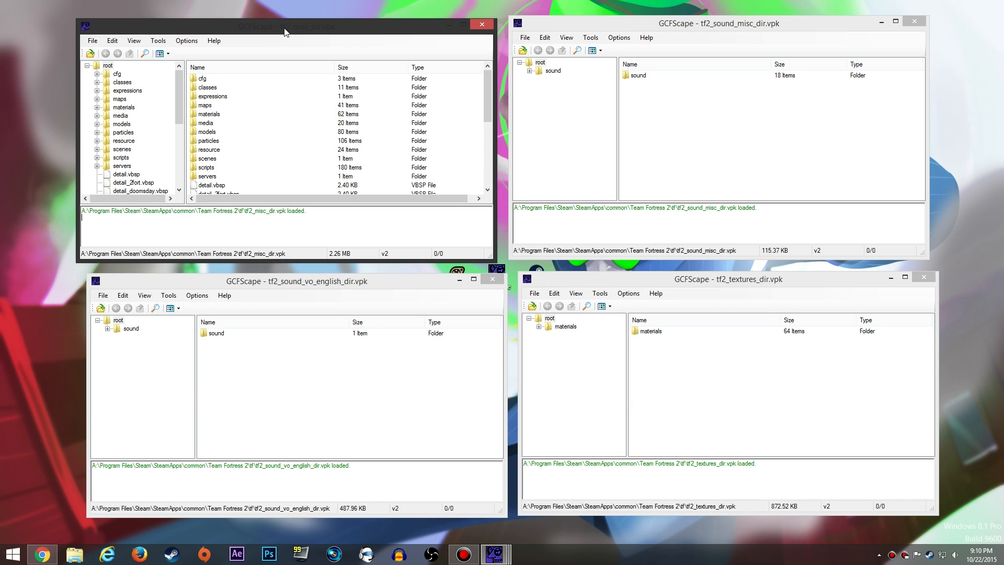
mouse_move(220, 111)
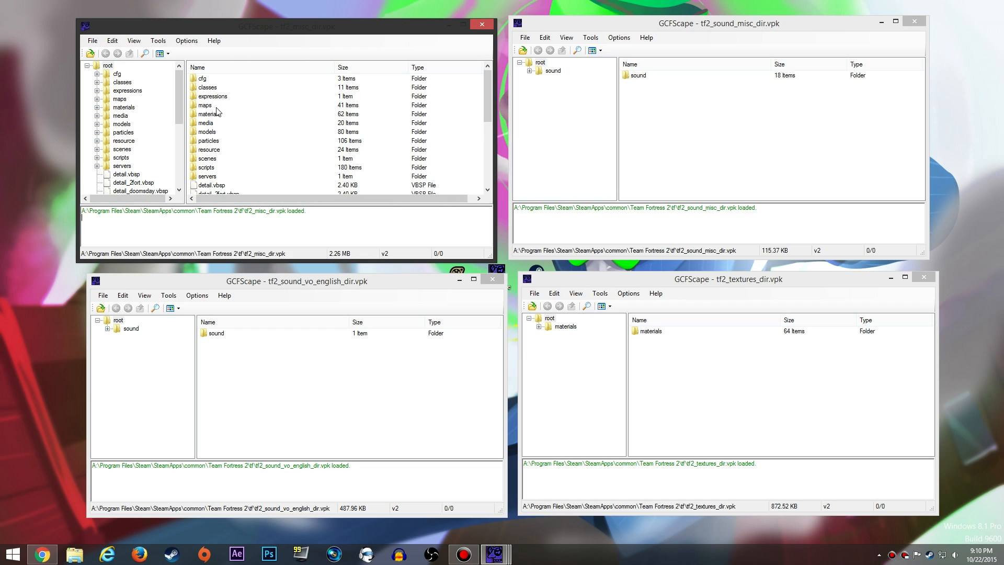
Step: Select the maps, materials, models and particles folders and browse the Extract dialog to the Seagate drive
click(202, 78)
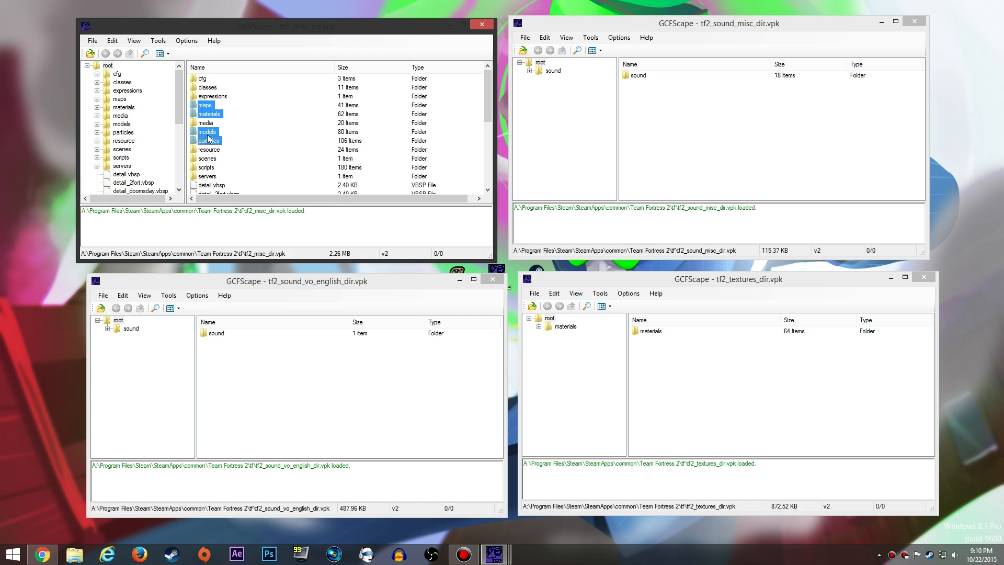
mouse_move(209, 111)
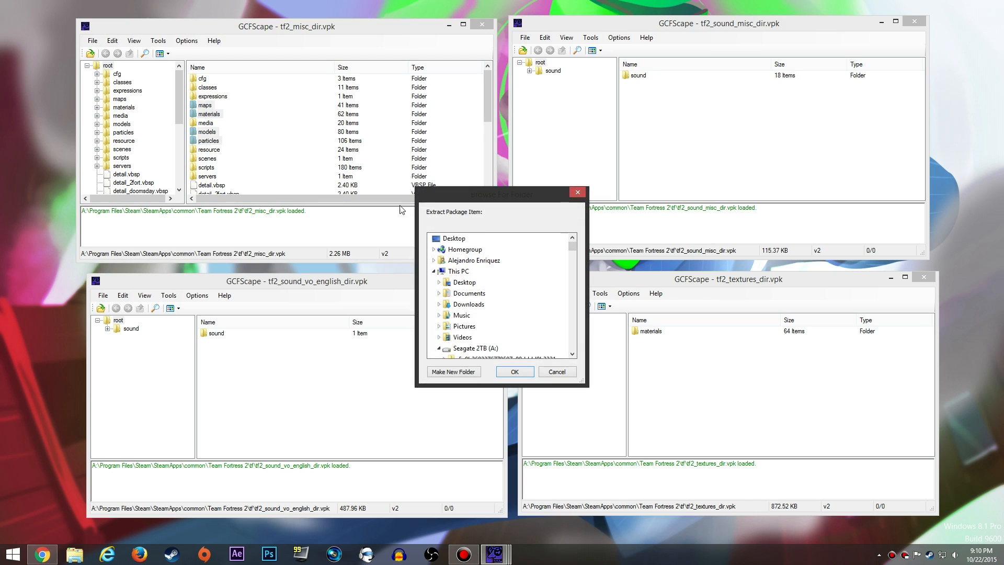
scroll(down, 3)
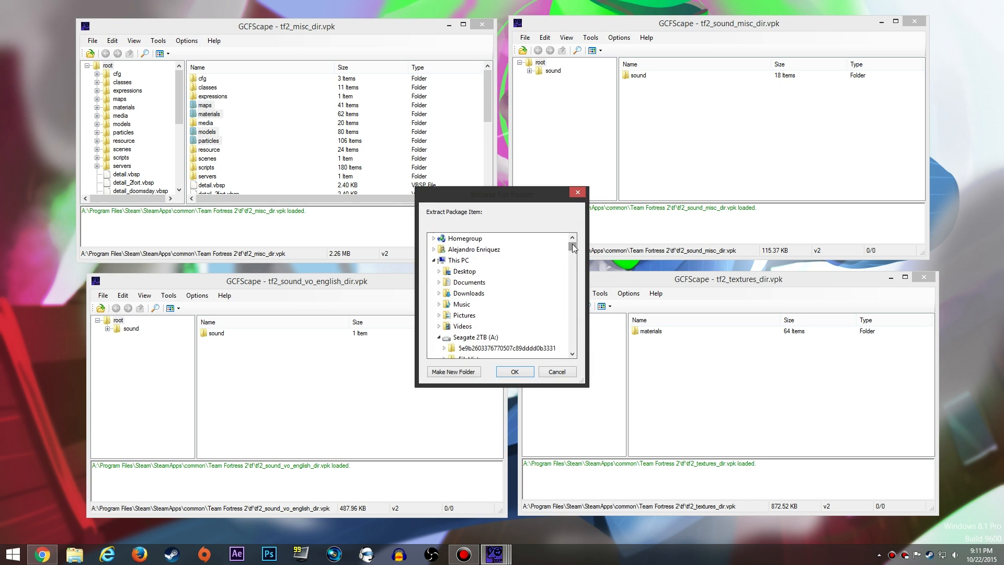
scroll(down, 3)
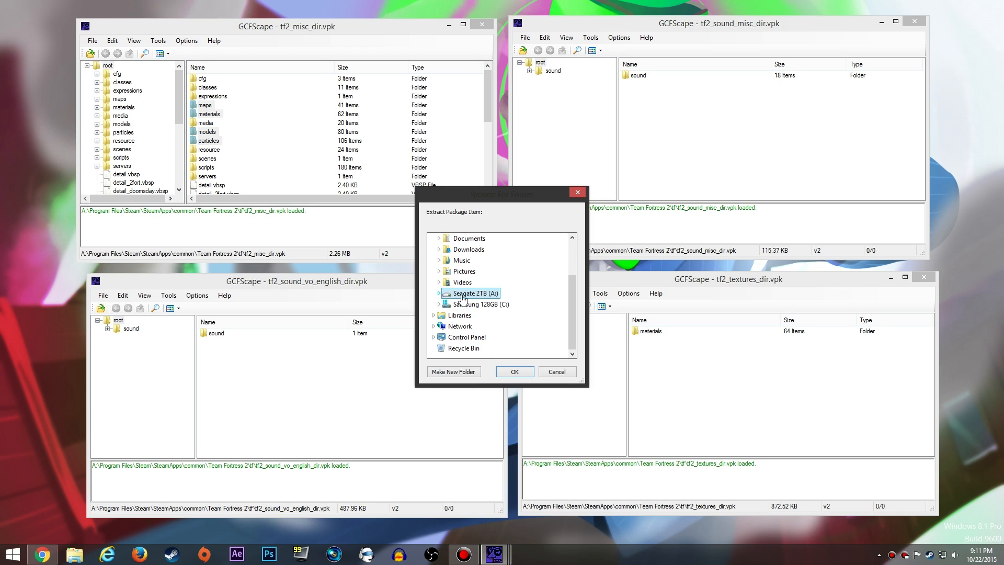
mouse_move(435, 303)
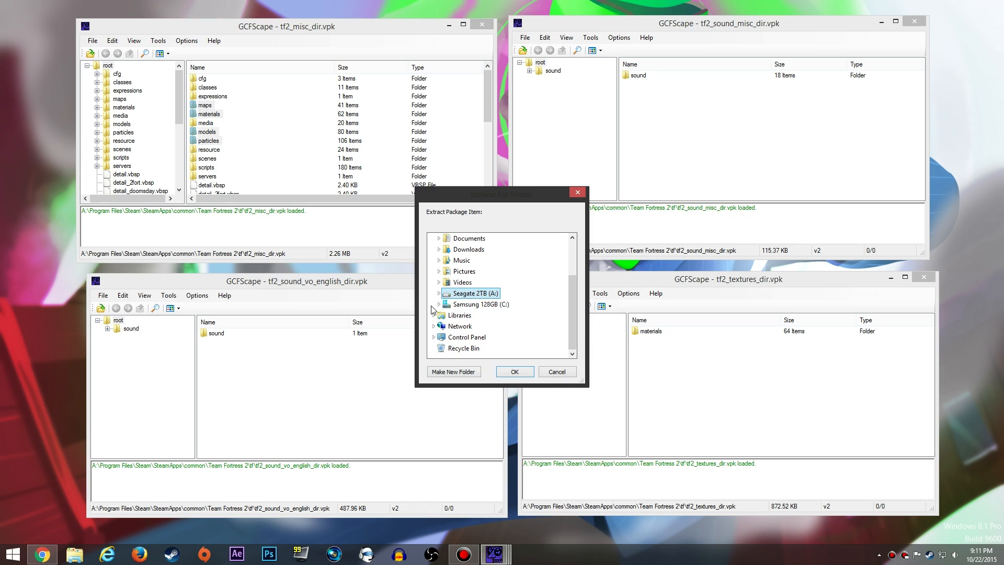
click(440, 293)
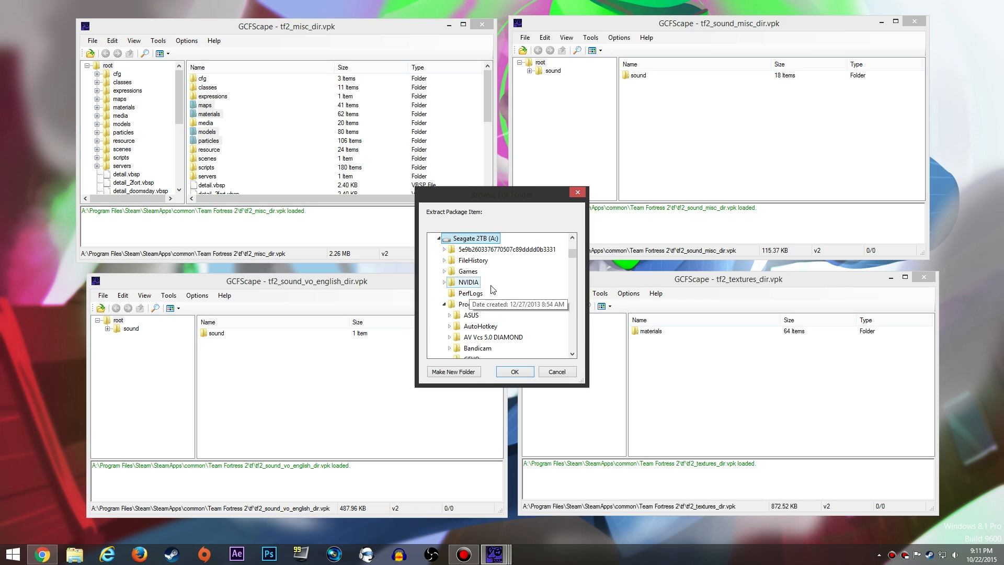
scroll(down, 3)
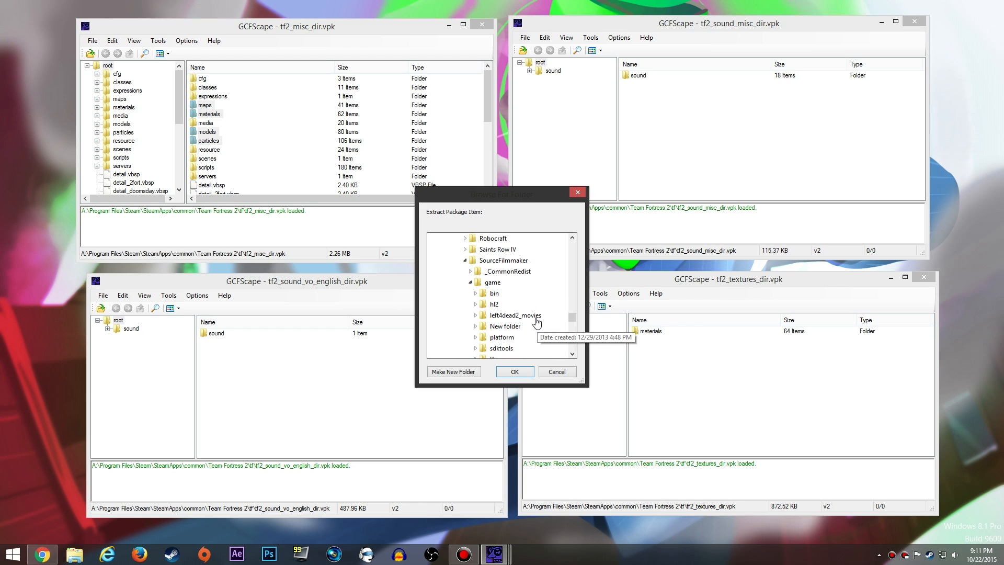
scroll(down, 3)
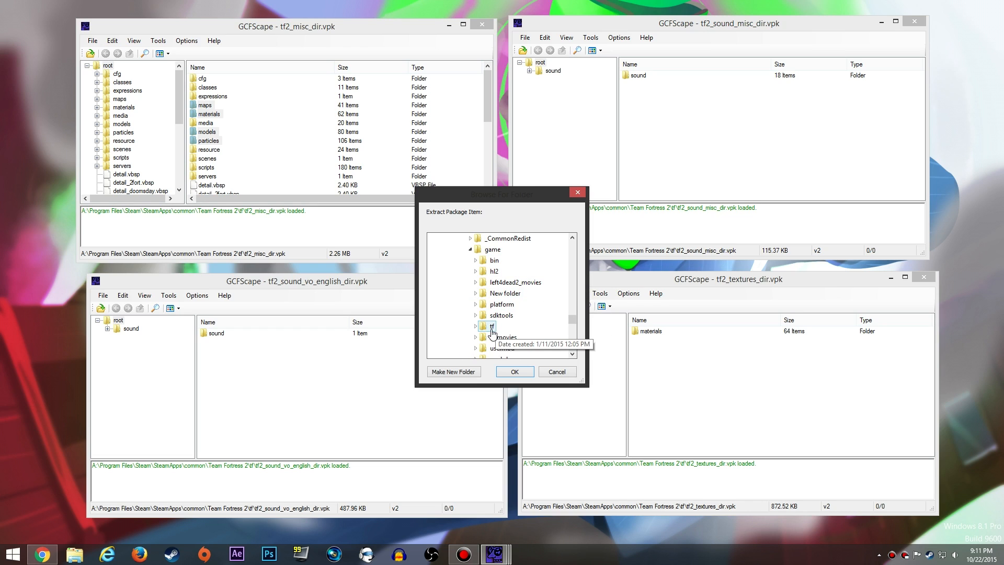
Step: Extract them into SourceFilmmaker\game\tf
click(490, 326)
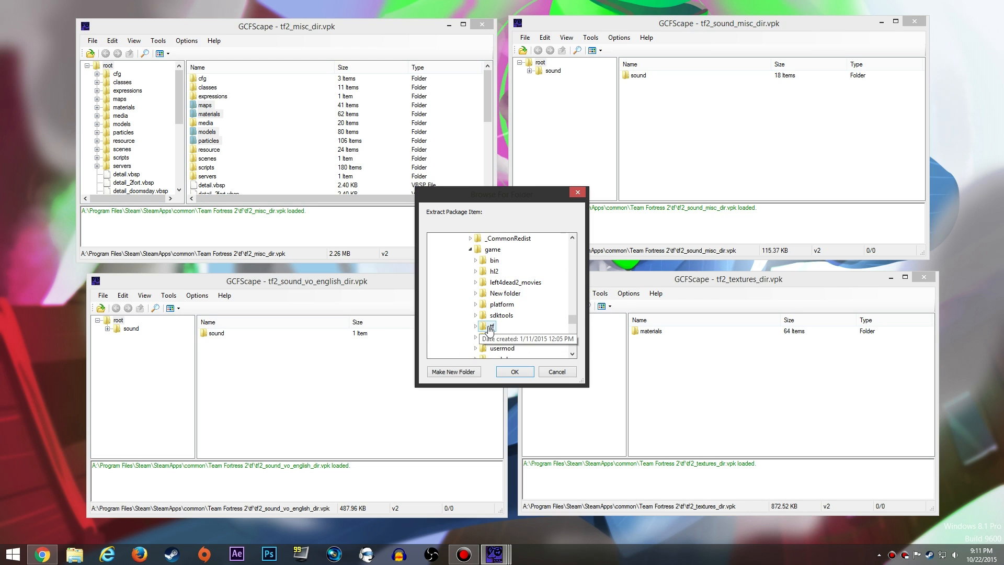
click(477, 326)
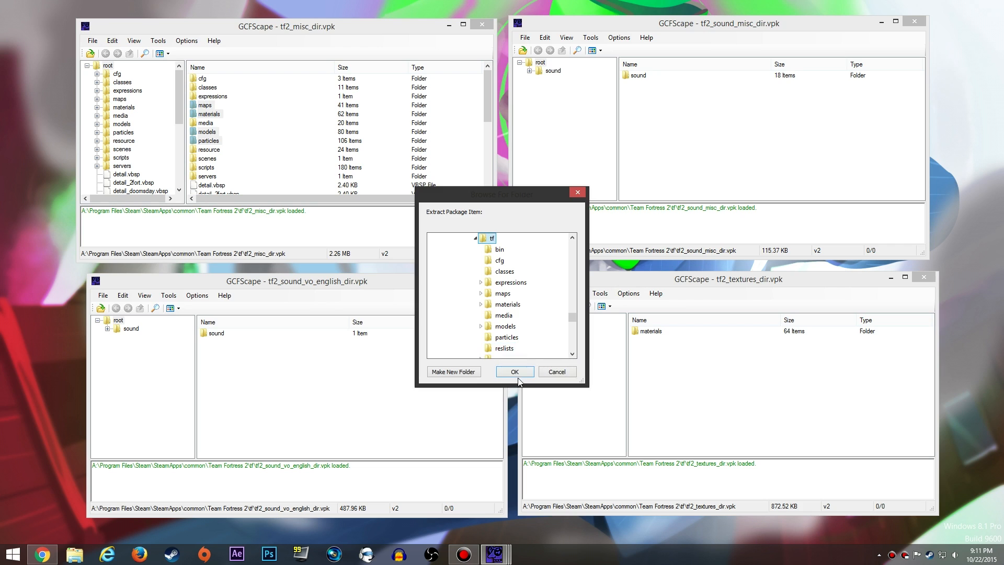
click(514, 371)
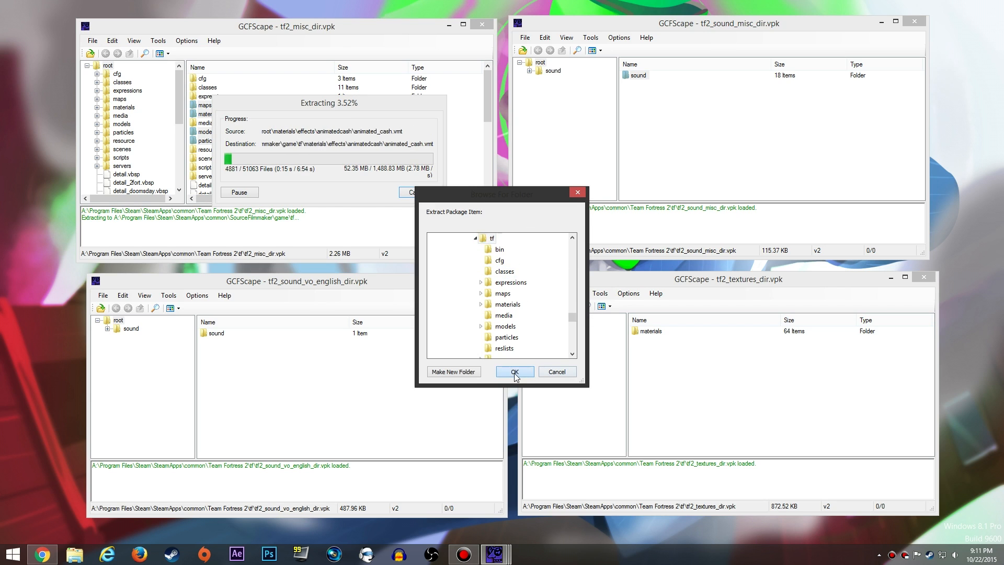
Step: Confirm extraction of the sound misc, English voice and textures packages into SourceFilmmaker\game\tf
click(514, 371)
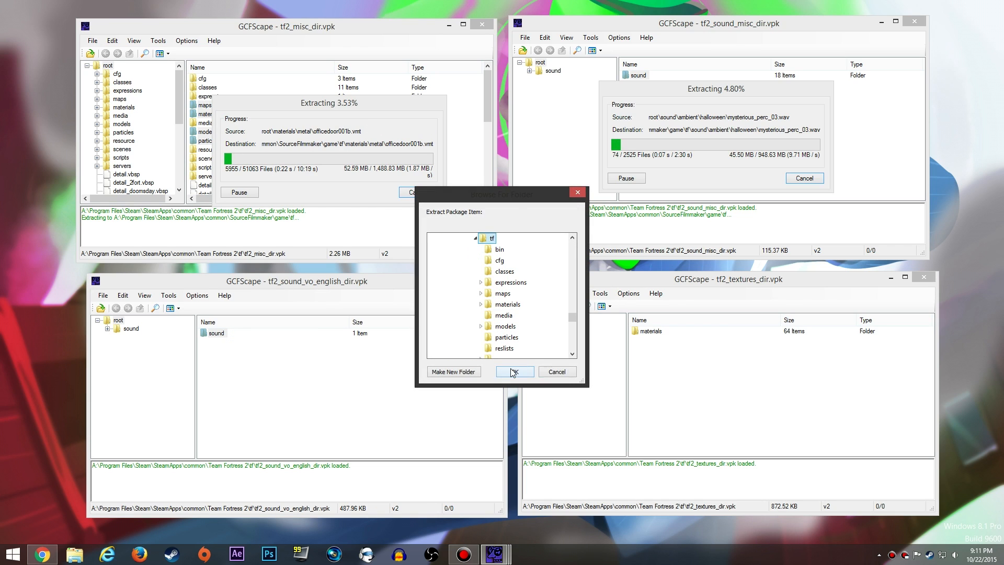
click(514, 371)
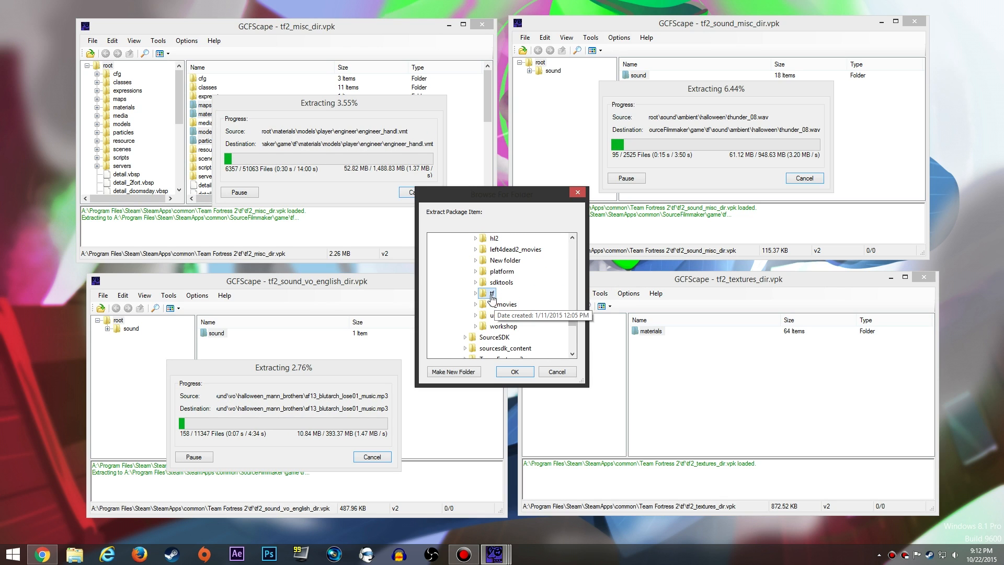
click(515, 371)
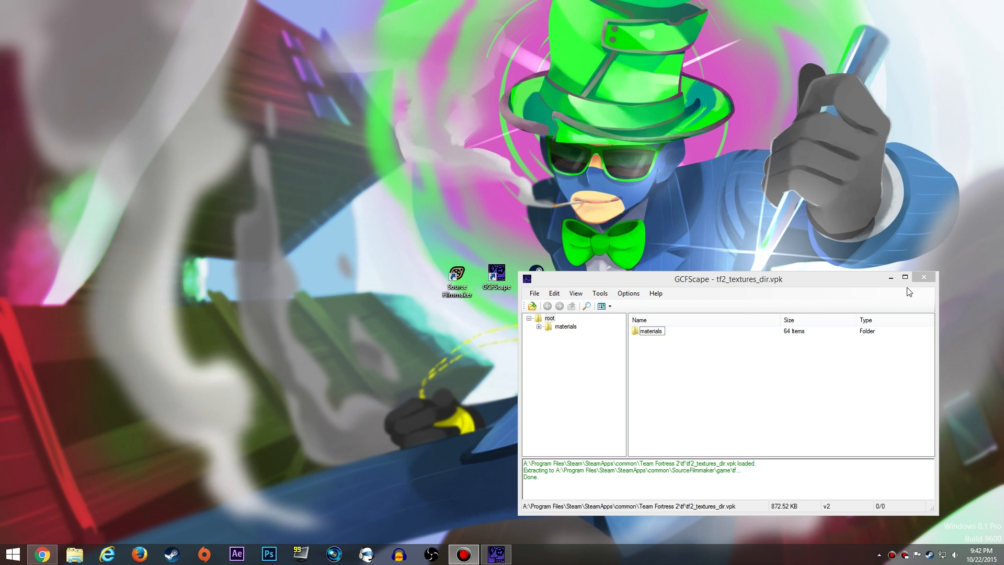
Step: Close the textures package window and open the Team Fortress 2 tf folder in a new Explorer window
click(925, 276)
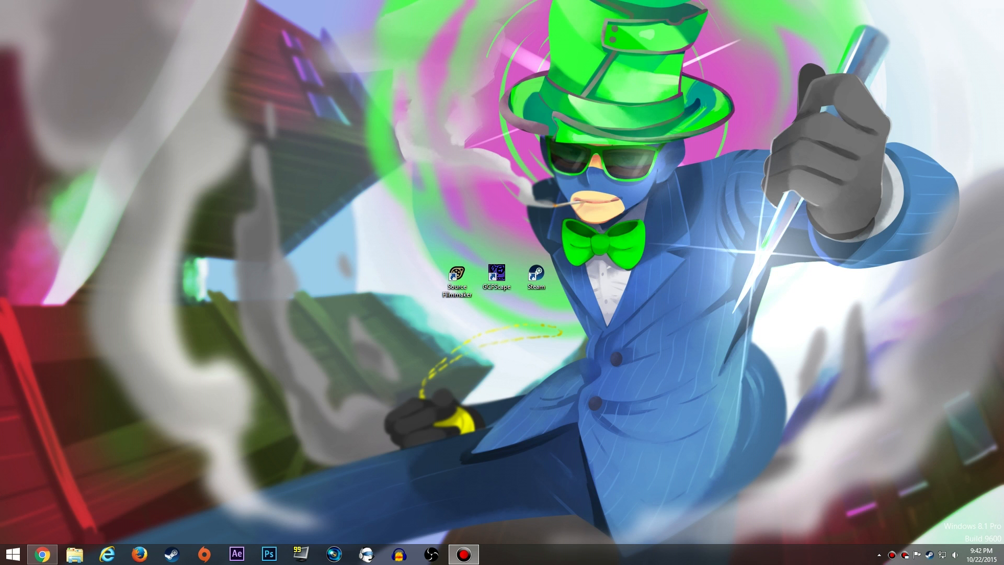
right_click(71, 551)
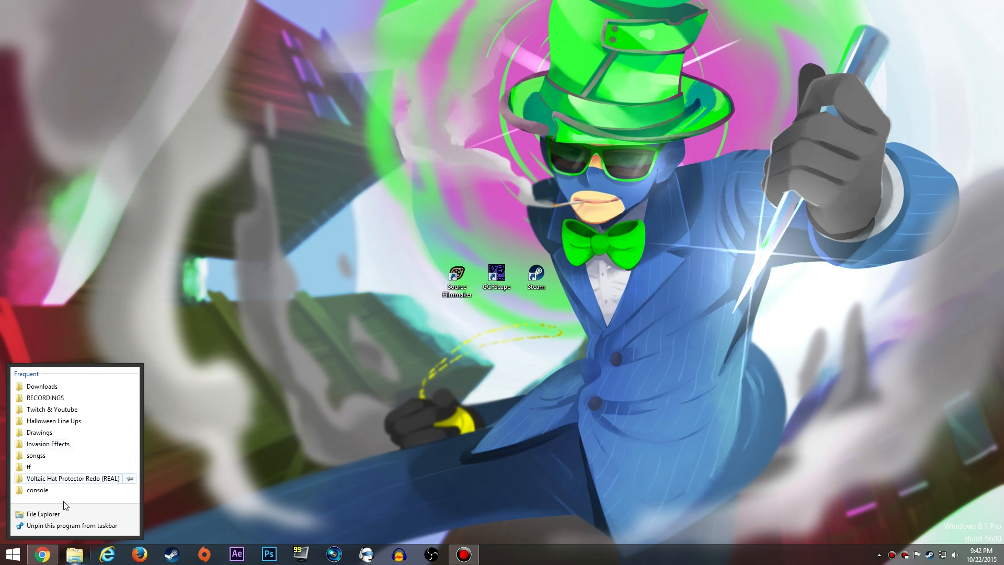
click(35, 518)
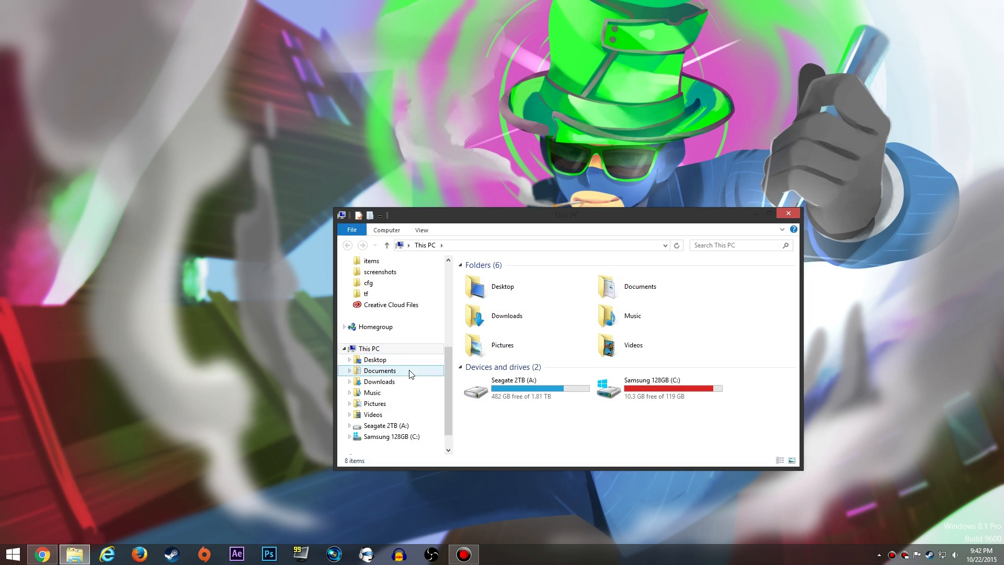
click(366, 293)
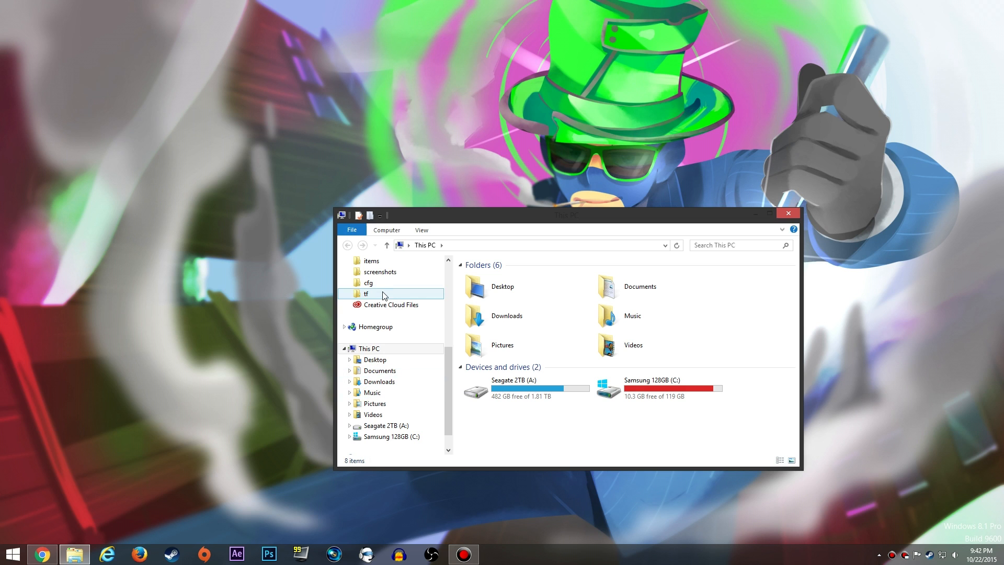
double_click(366, 293)
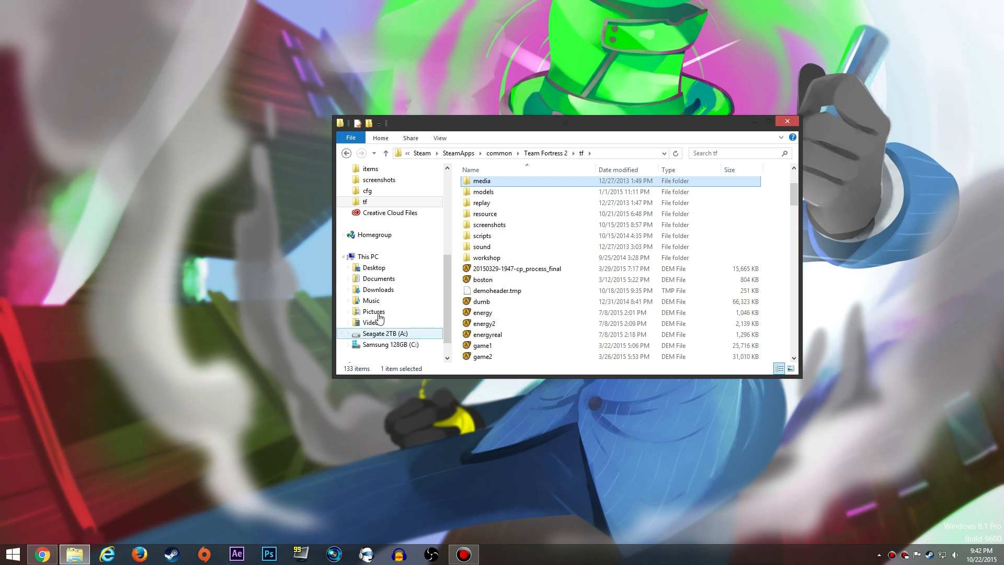
Step: Place the tf window beside the Team Fortress 2 window
right_click(73, 552)
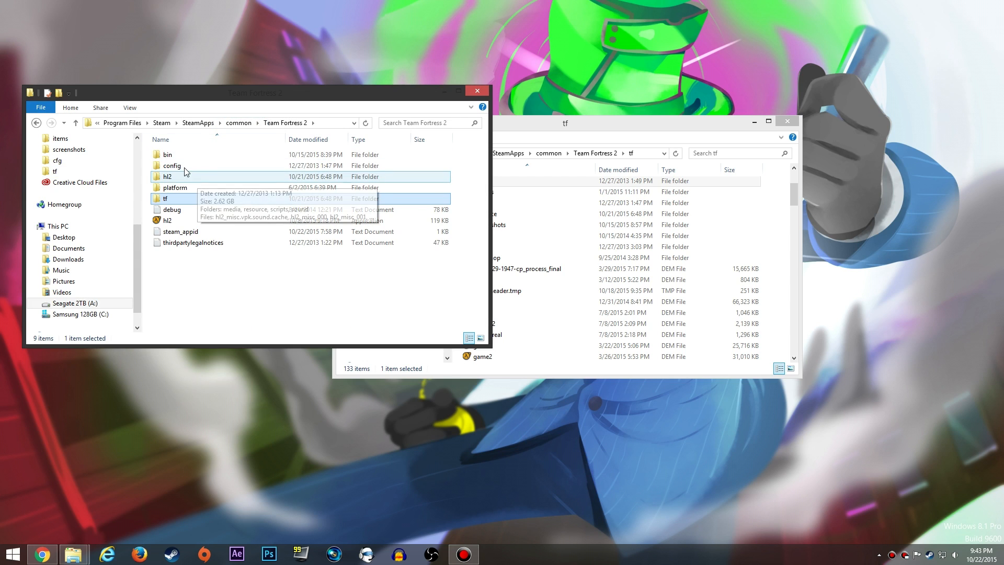
drag(564, 122, 683, 101)
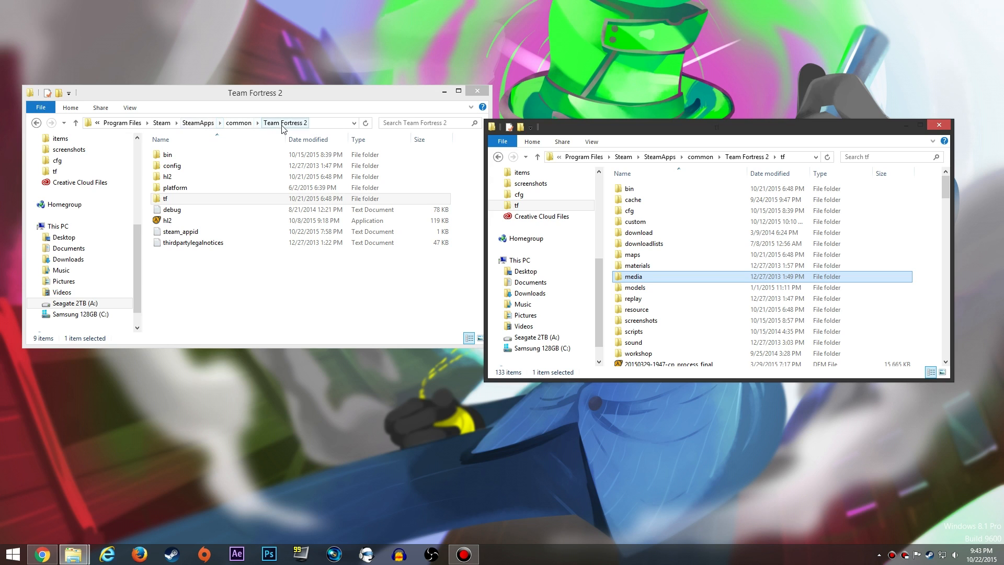
Step: Open bin and tf\maps side by side and copy arena_byre from maps into bin
double_click(167, 154)
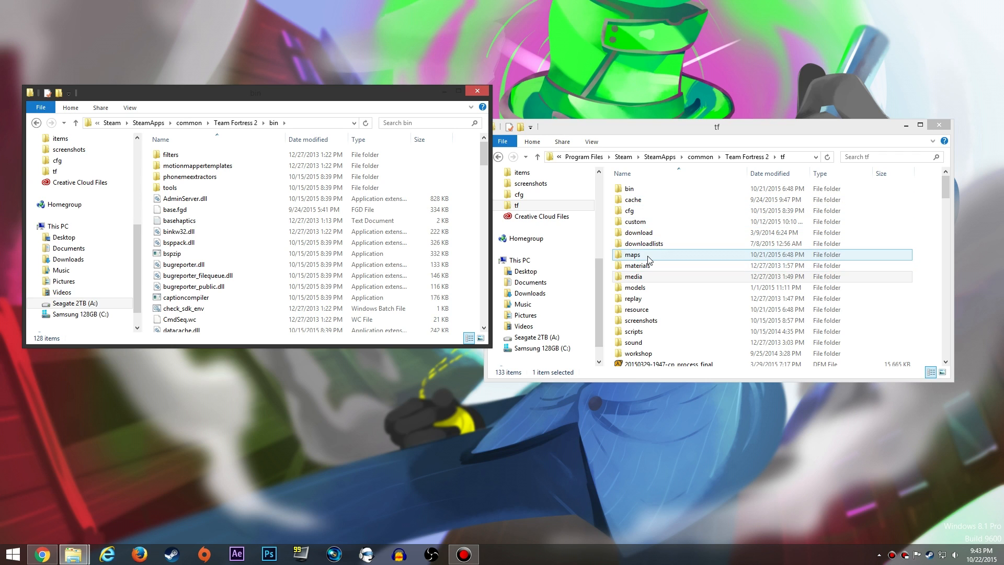
double_click(633, 254)
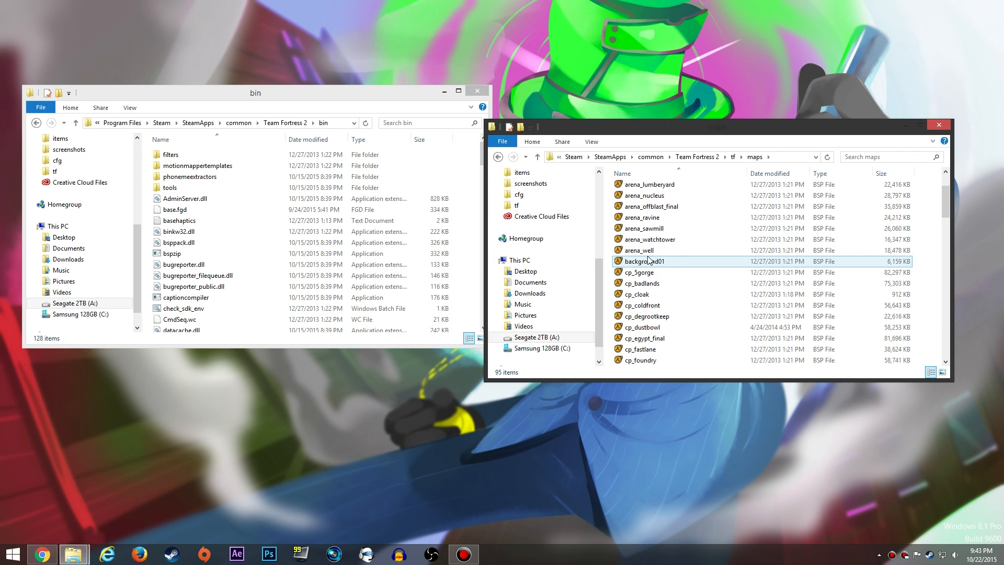
scroll(down, 3)
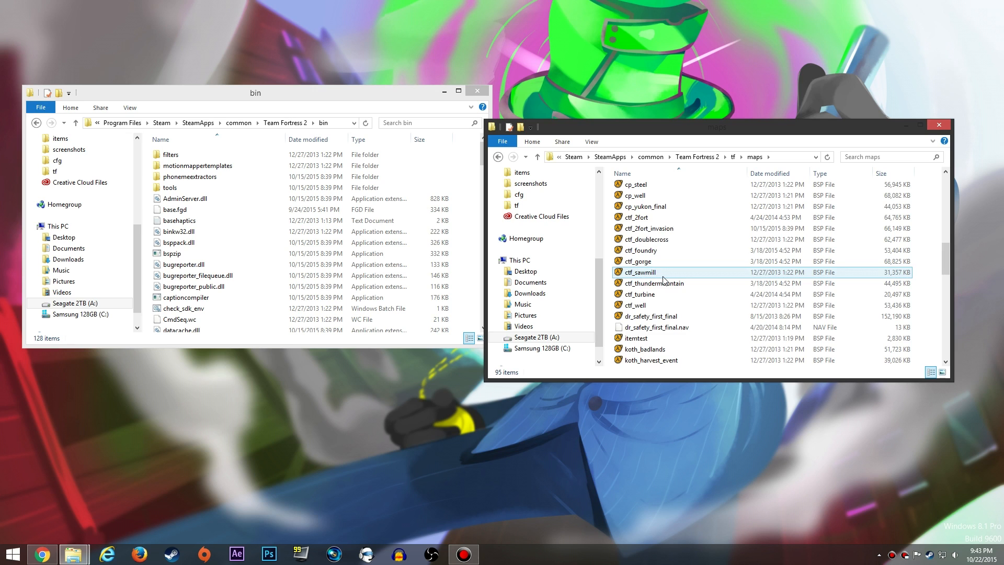
scroll(down, 3)
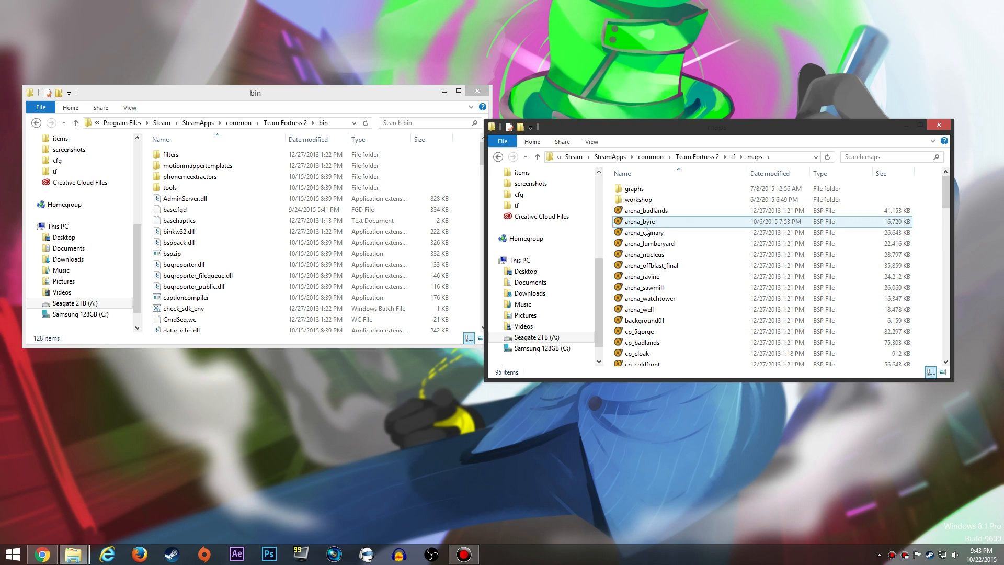
right_click(640, 221)
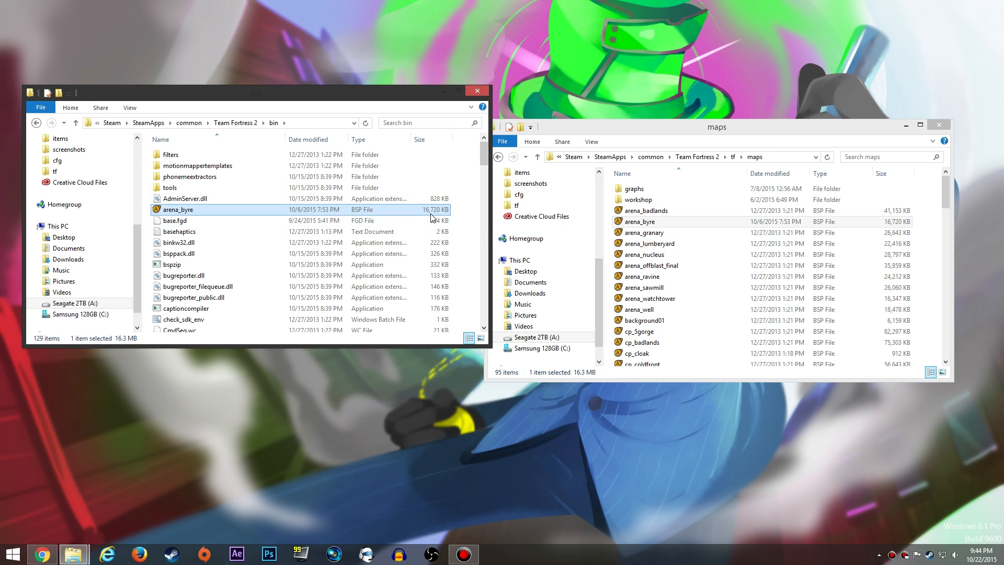
mouse_move(435, 213)
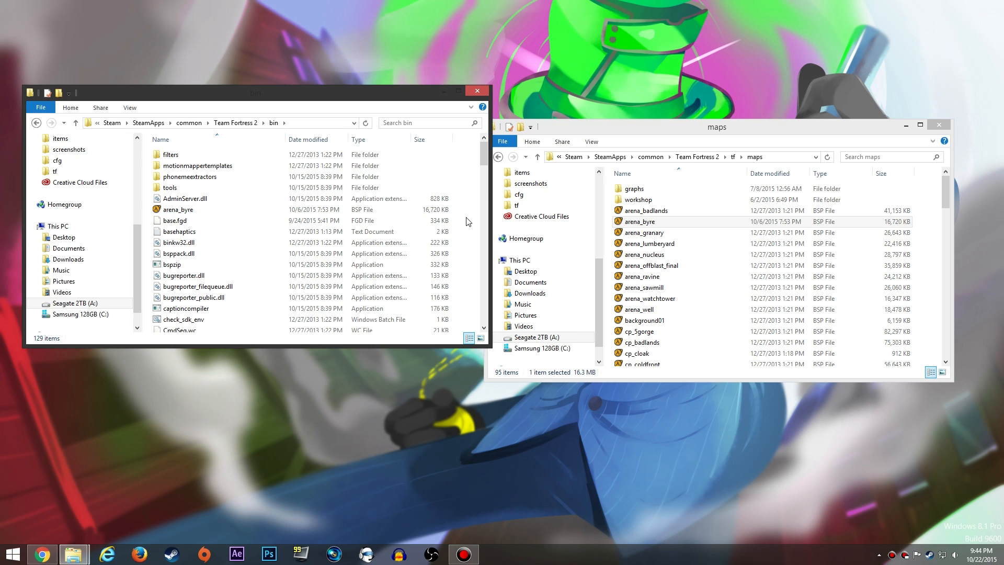
Step: Open a command window in the Team Fortress 2 bin folder
right_click(481, 212)
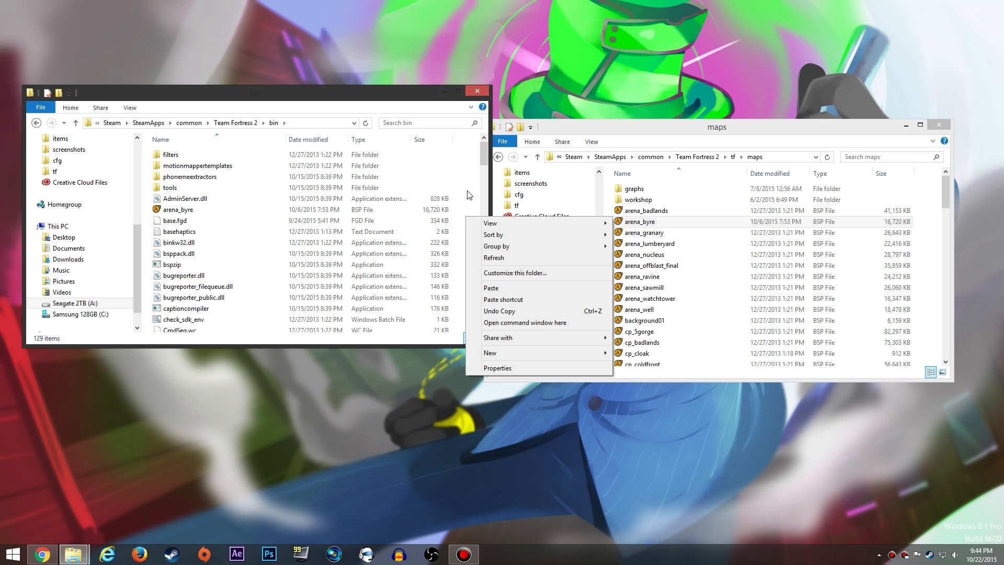
click(641, 221)
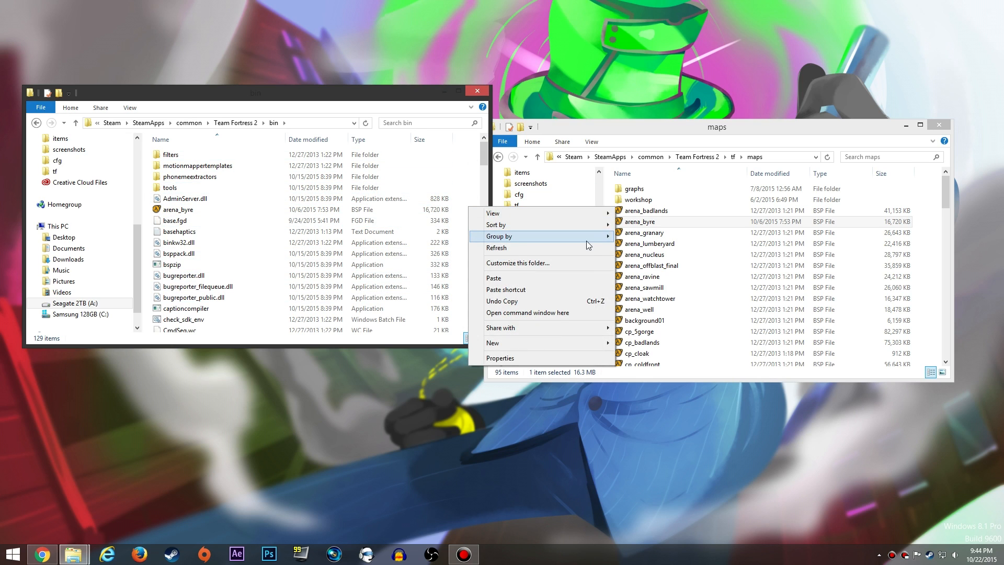
click(527, 313)
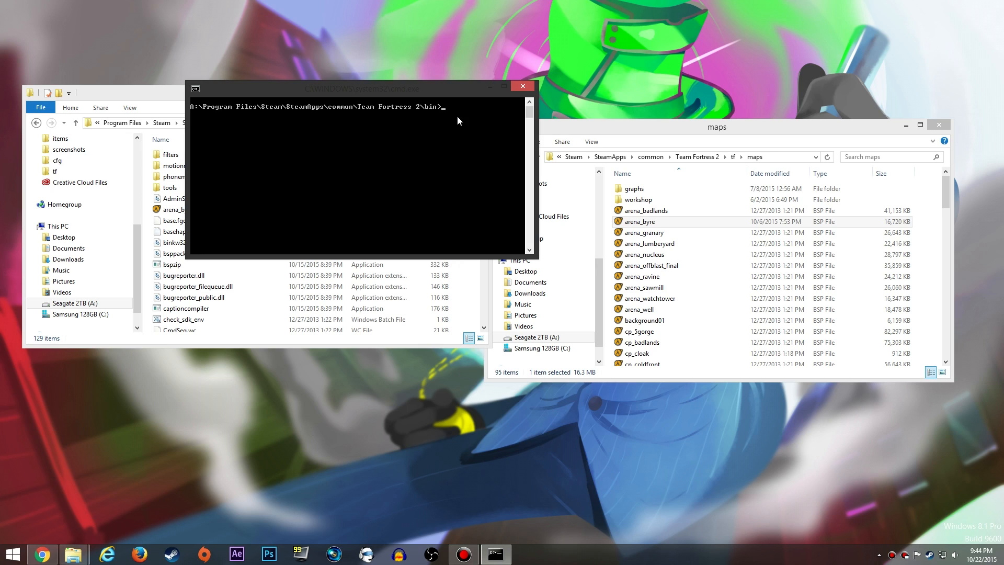
Step: Run bspzip -repack arena_byre.bsp to repack the map
text(bspzip)
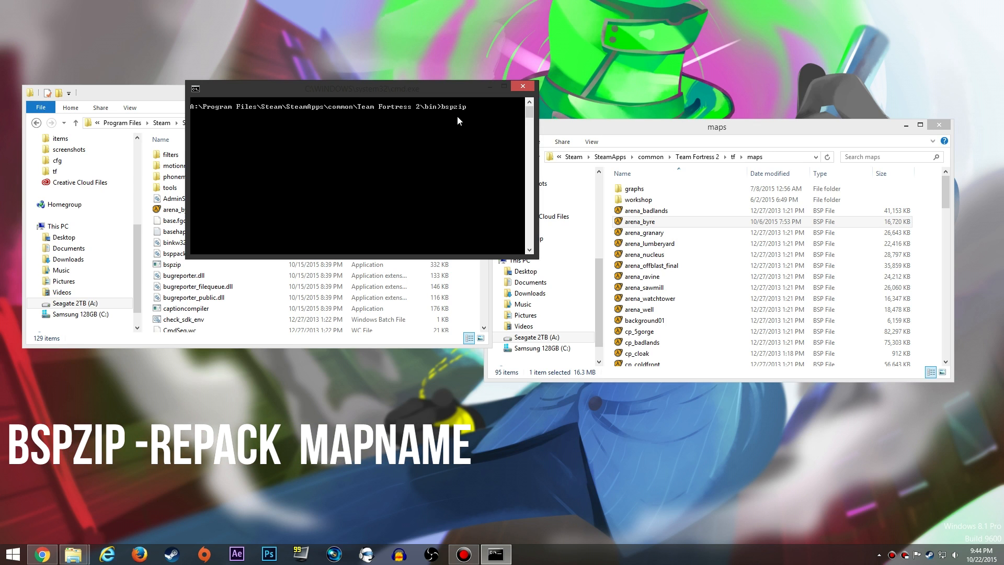
text(-repack)
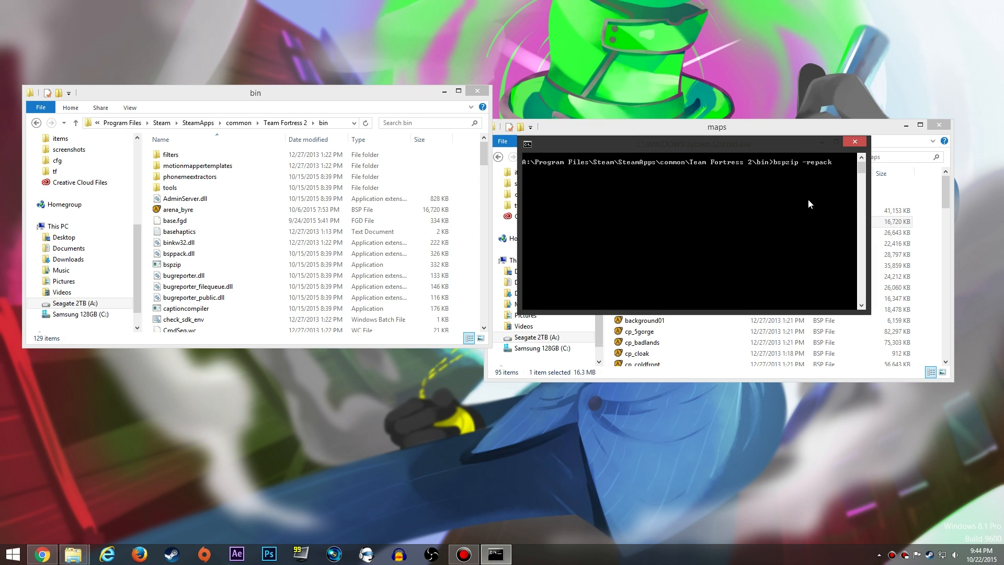
text(arena)
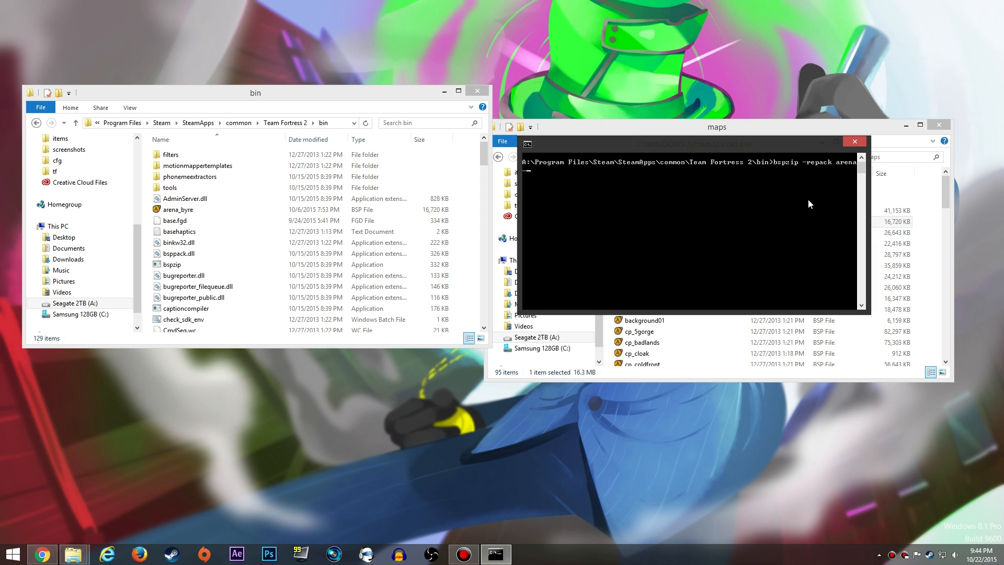
text(_byre)
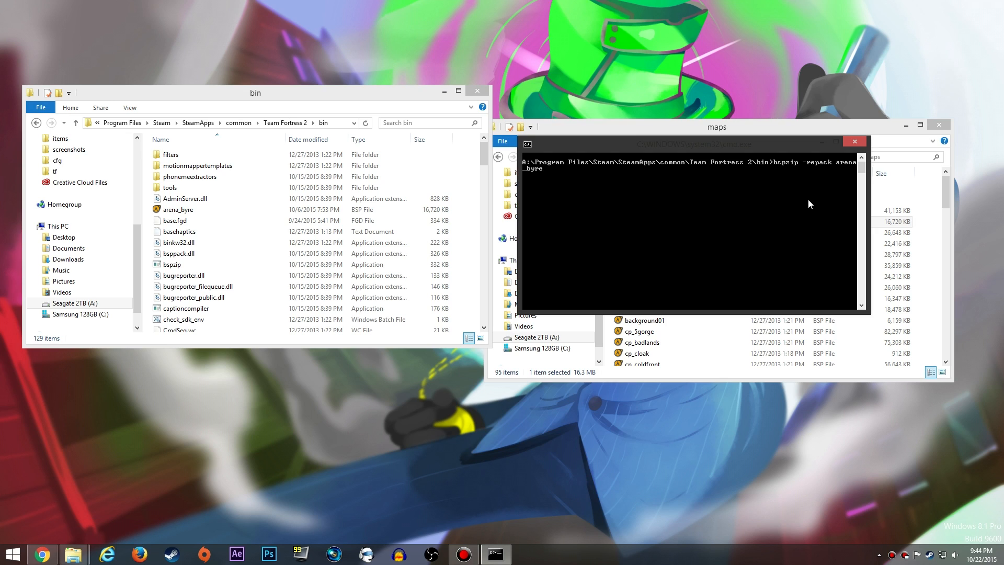
text(.bsp)
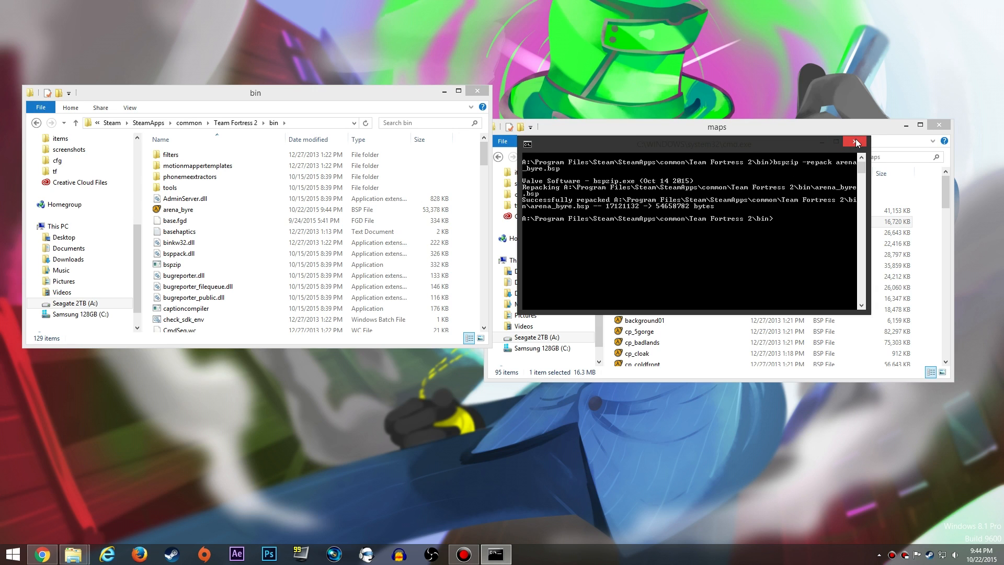
Step: Copy the repacked arena_byre from bin into SourceFilmmaker\game\usermod\maps
click(855, 142)
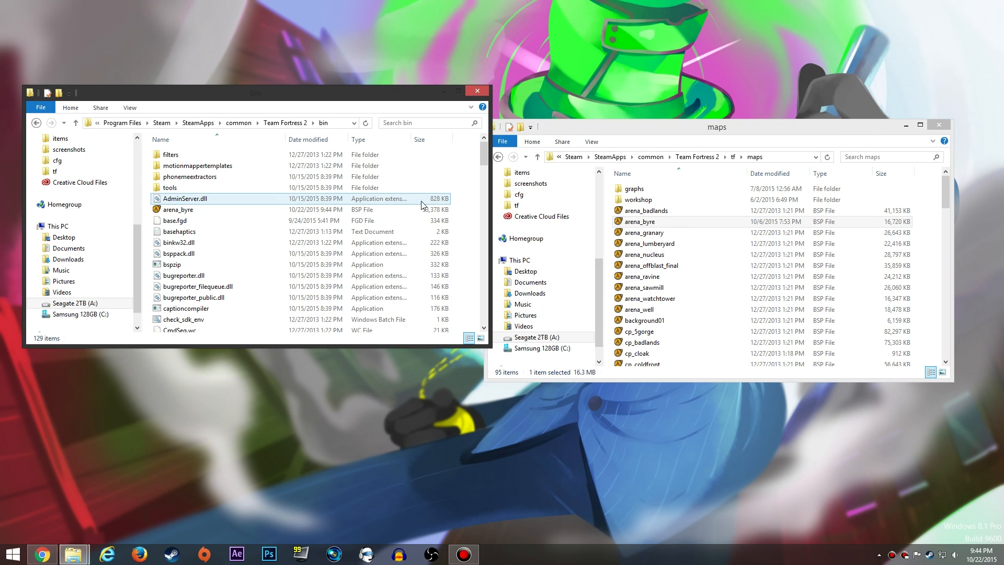
click(178, 209)
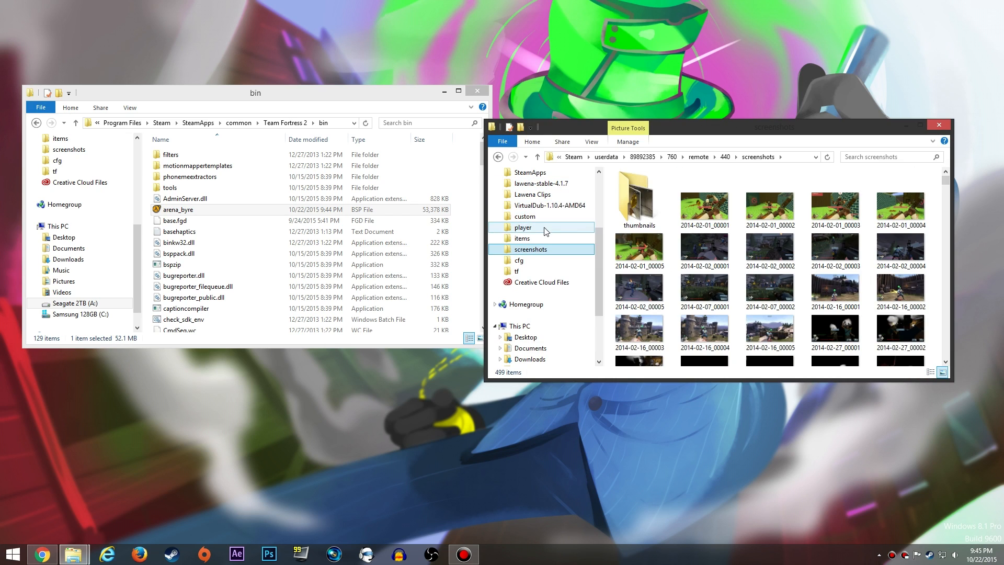
click(525, 215)
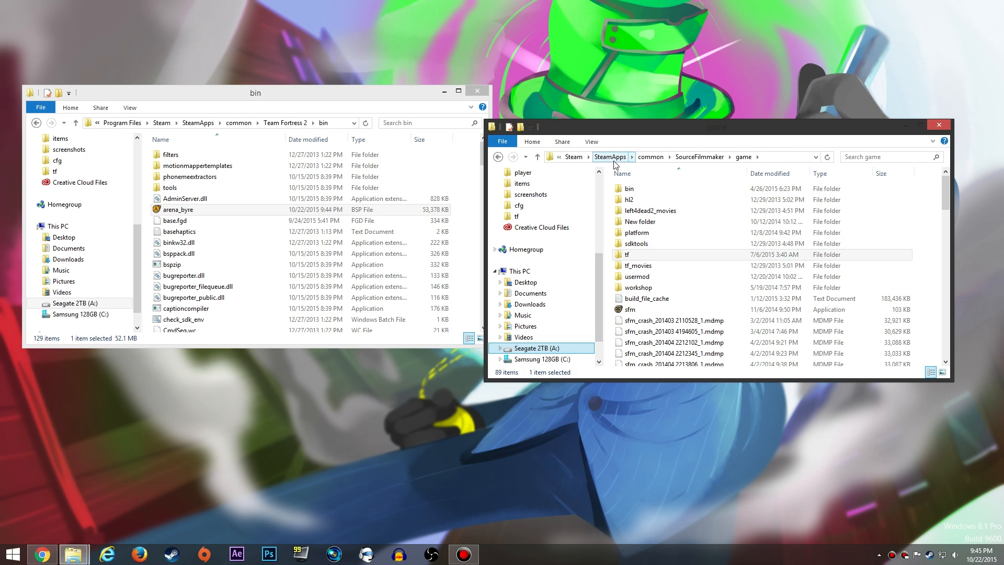
double_click(638, 276)
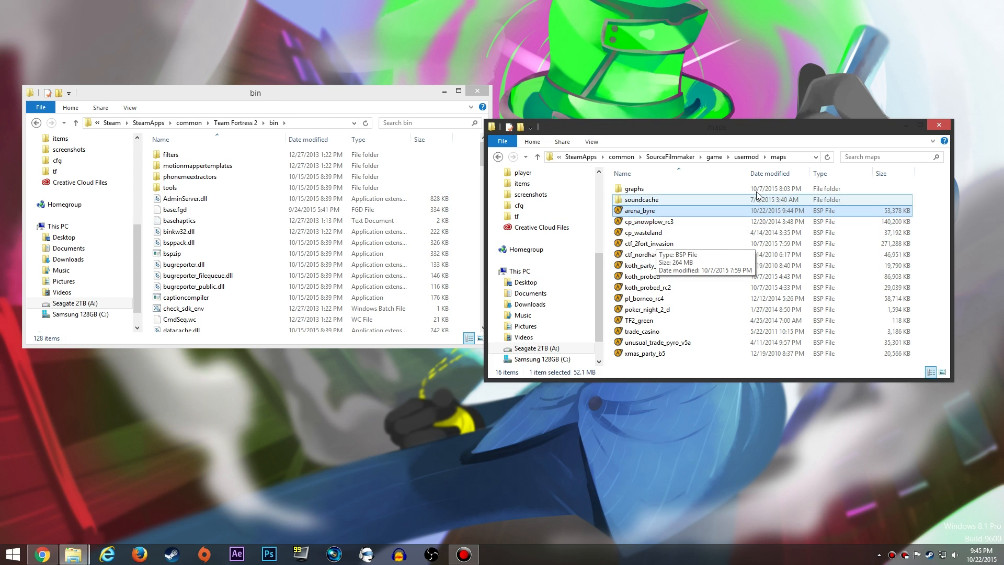
Step: Close the bin and usermod maps Explorer windows
click(476, 90)
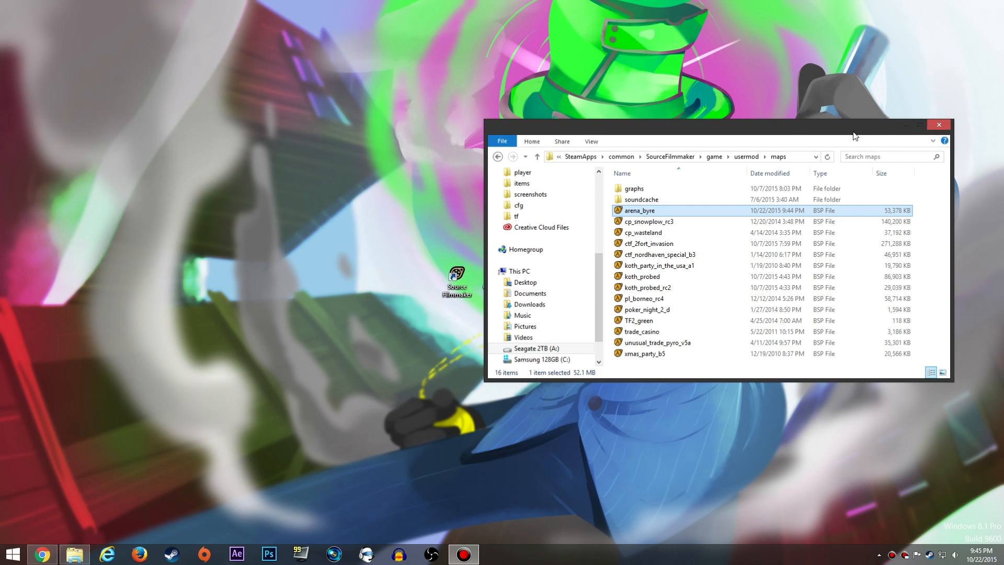
click(939, 124)
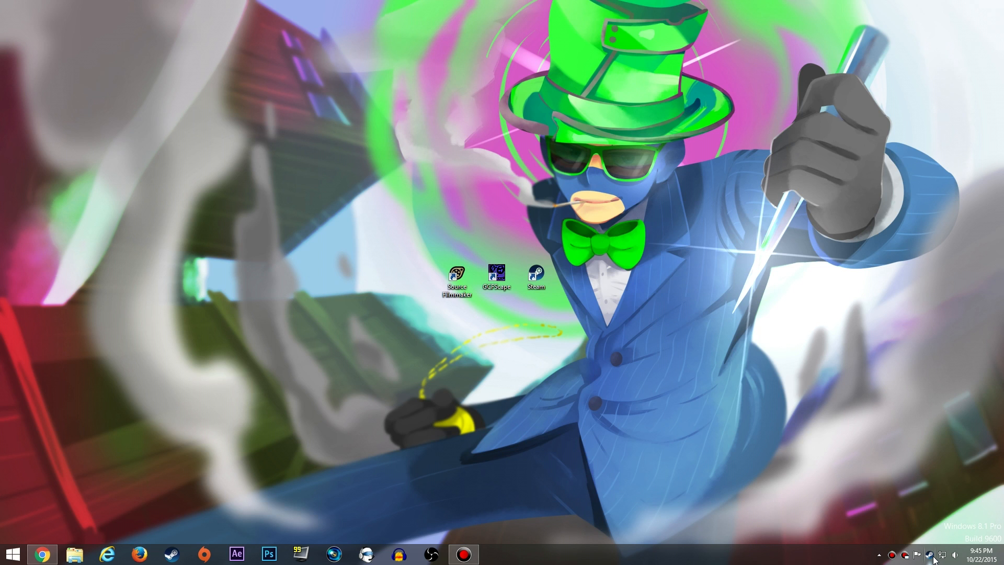
Step: Launch Source Filmmaker from its desktop shortcut via the launcher
double_click(456, 273)
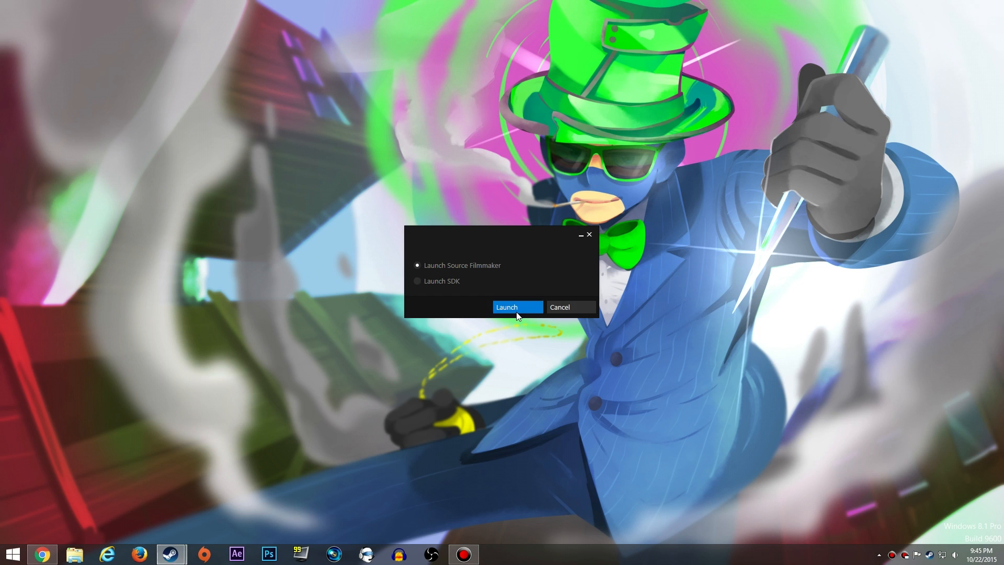
click(517, 307)
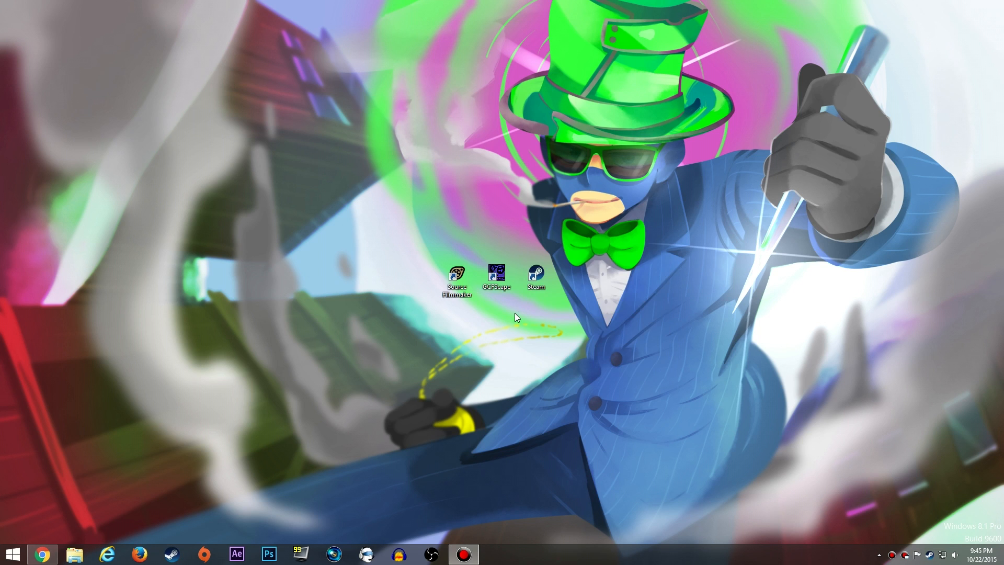
double_click(458, 273)
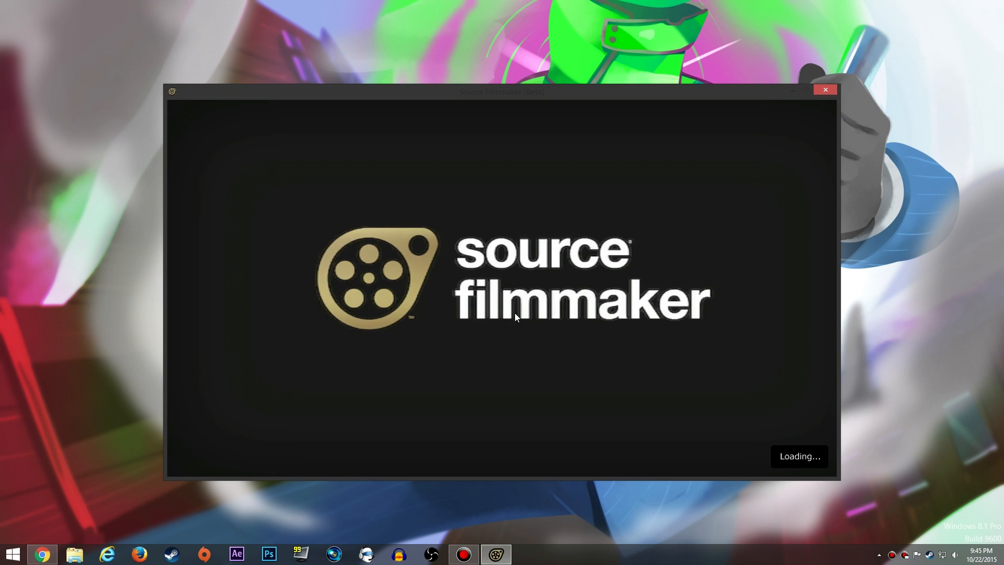